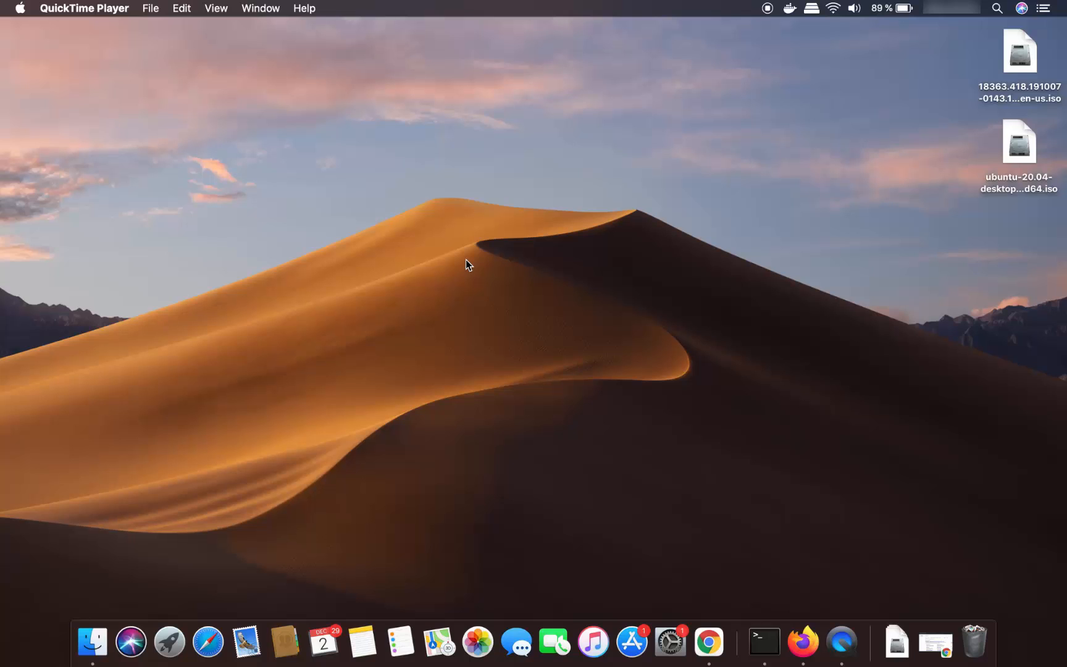
- Bring up Chrome's 'bluestacks' search and open the official BlueStacks site result
left_click(720, 641)
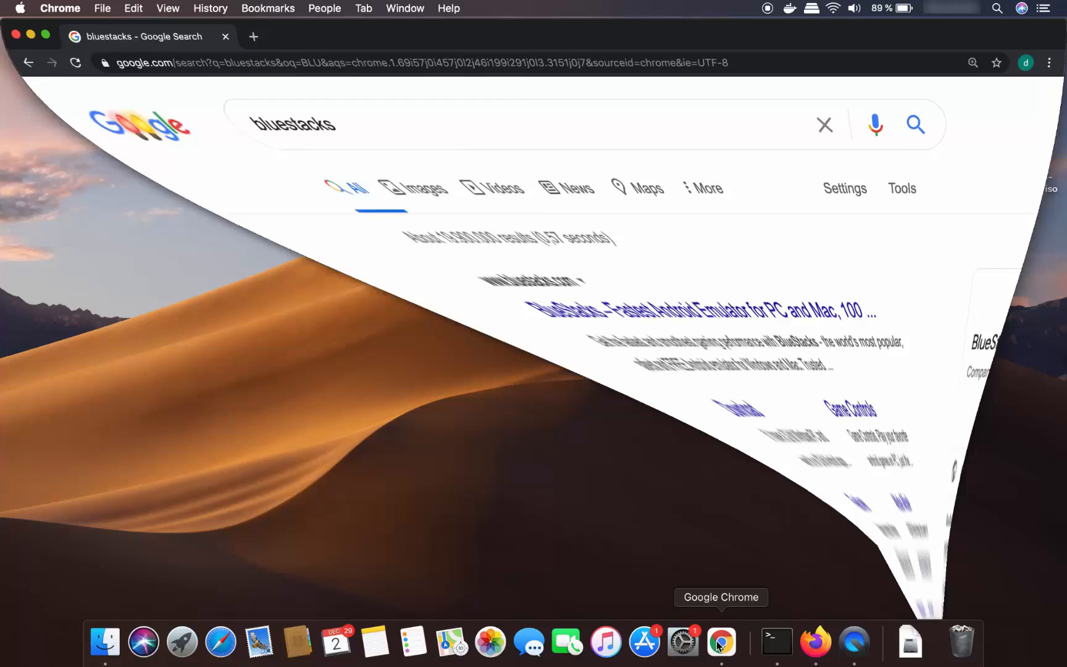
left_click(720, 640)
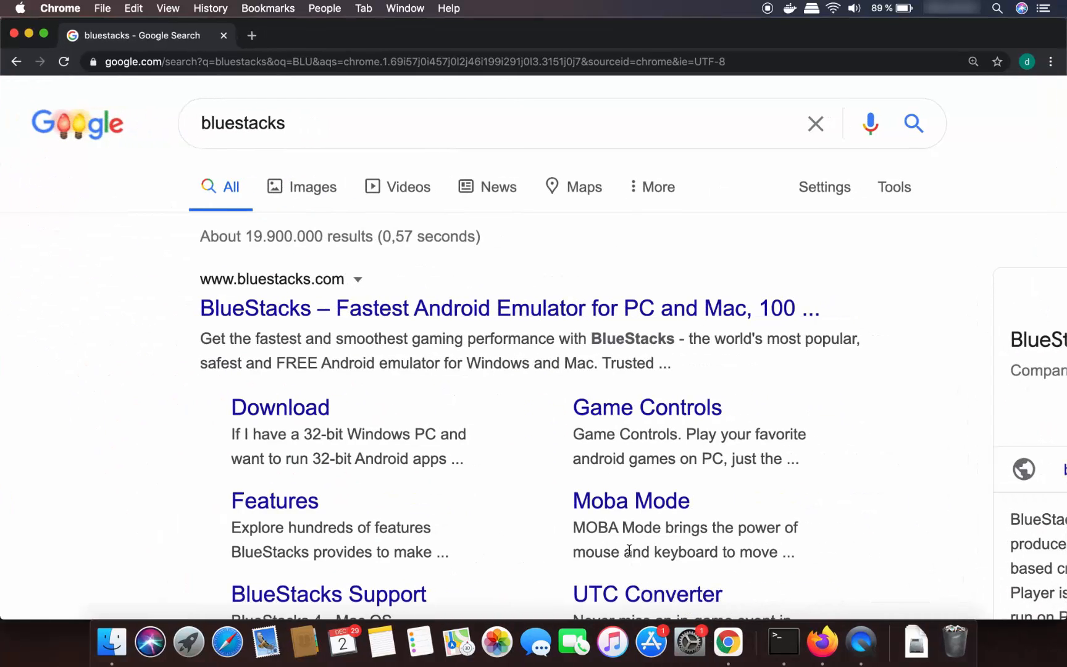
left_click(260, 123)
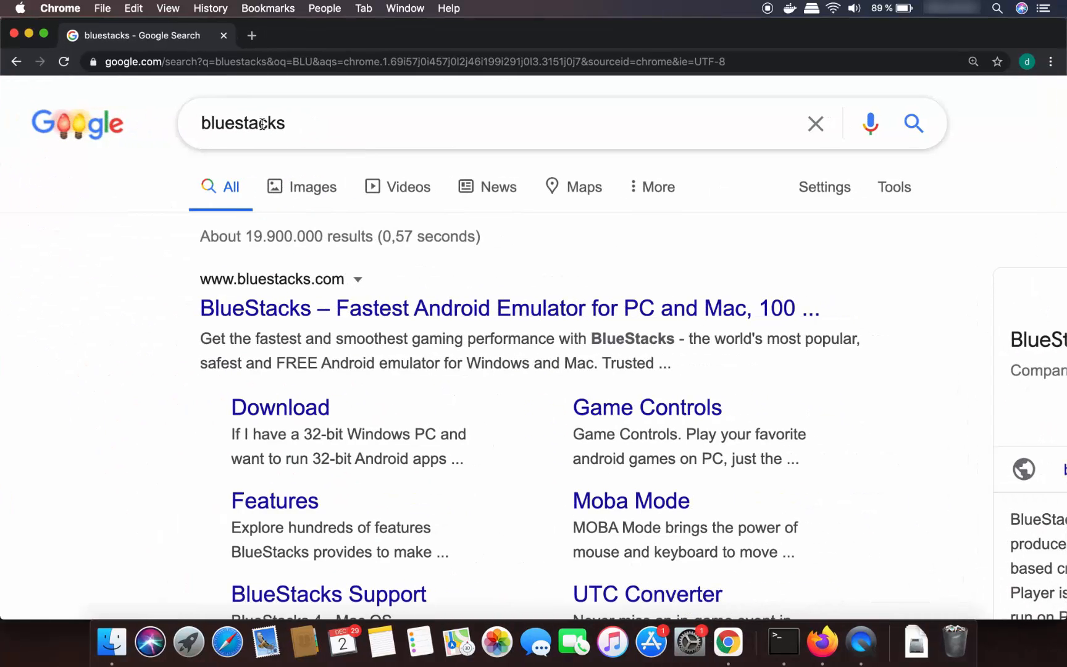
mouse_move(266, 320)
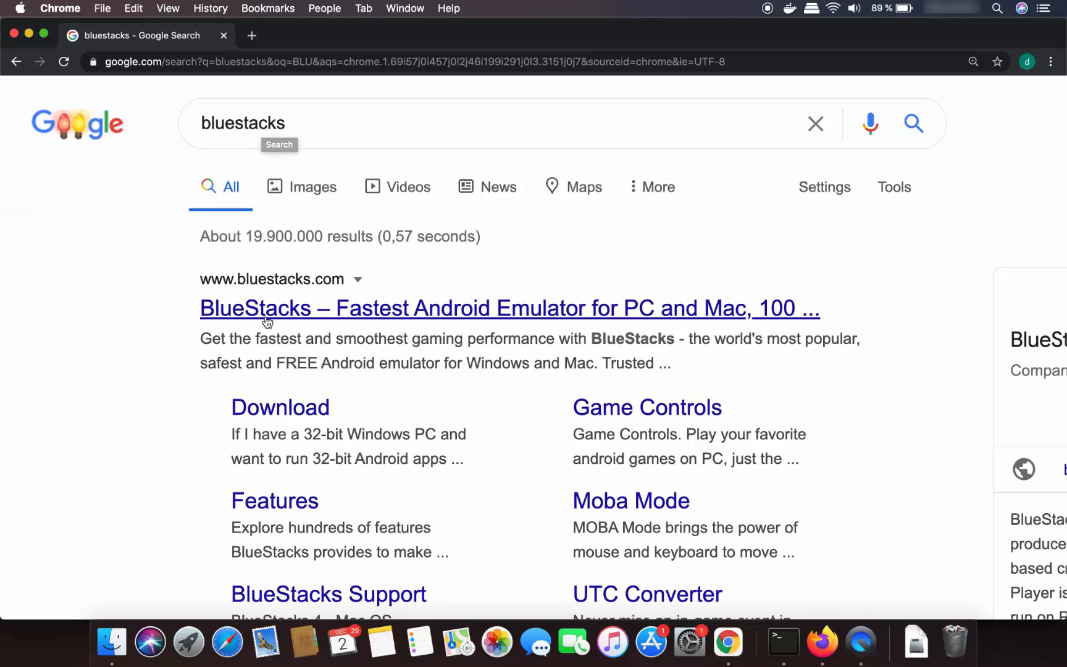
mouse_move(267, 301)
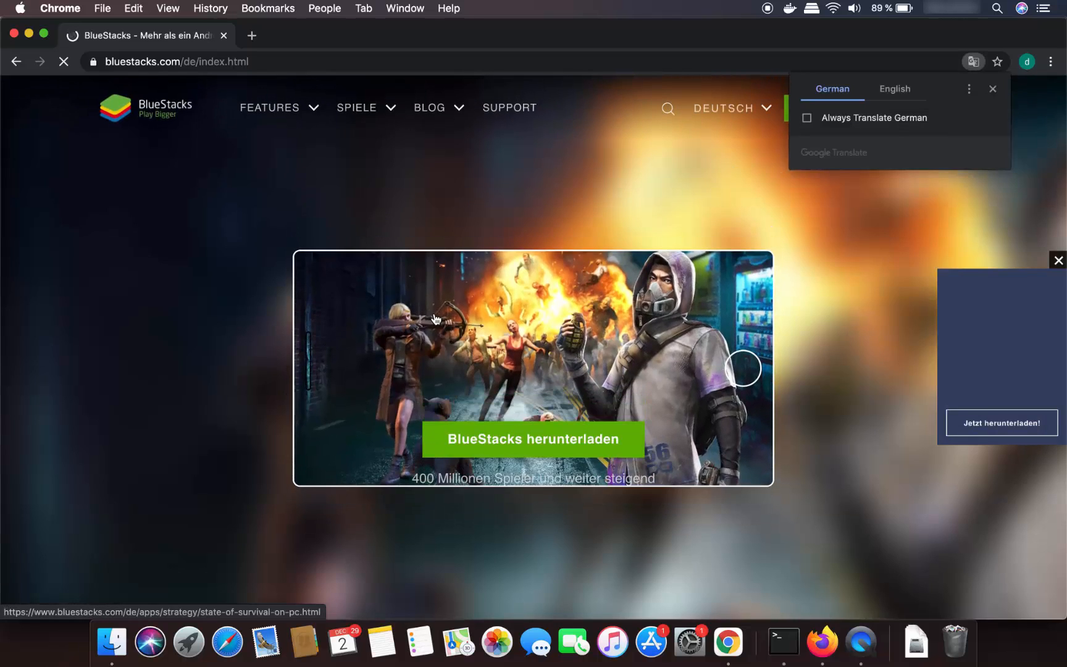
- Dismiss the translation offer and switch the site language from Deutsch to English
left_click(992, 89)
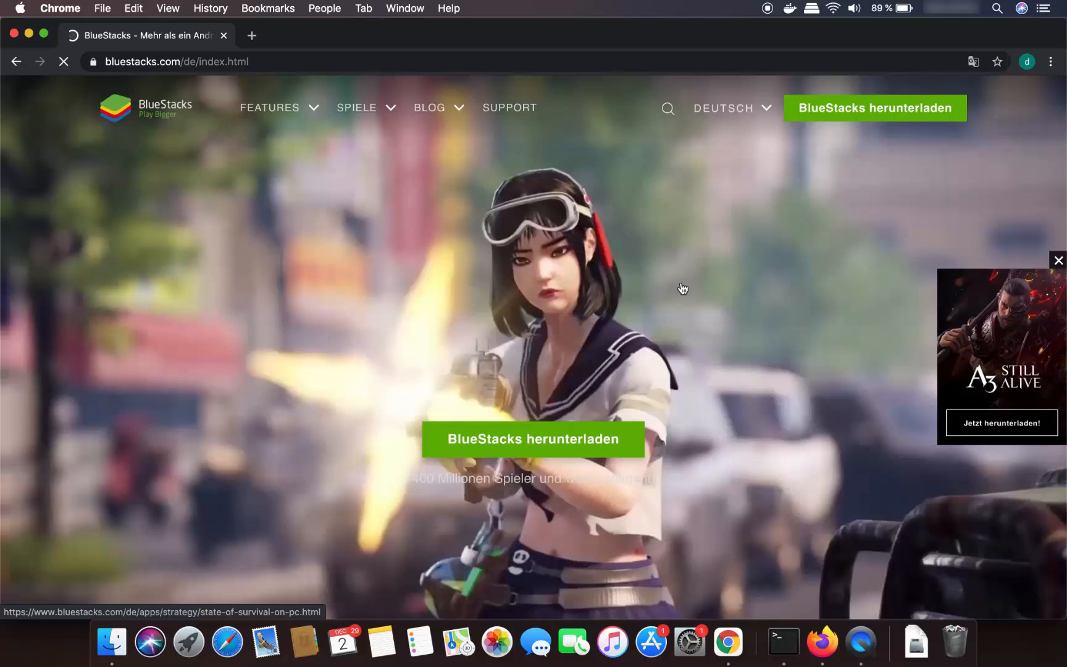
left_click(730, 107)
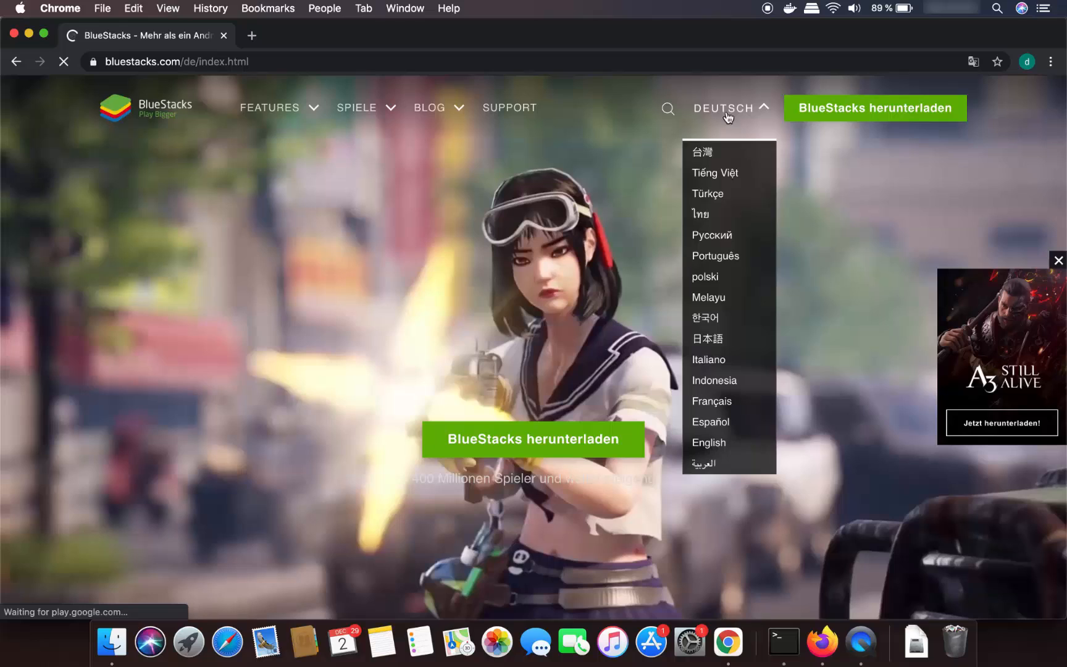
mouse_move(718, 117)
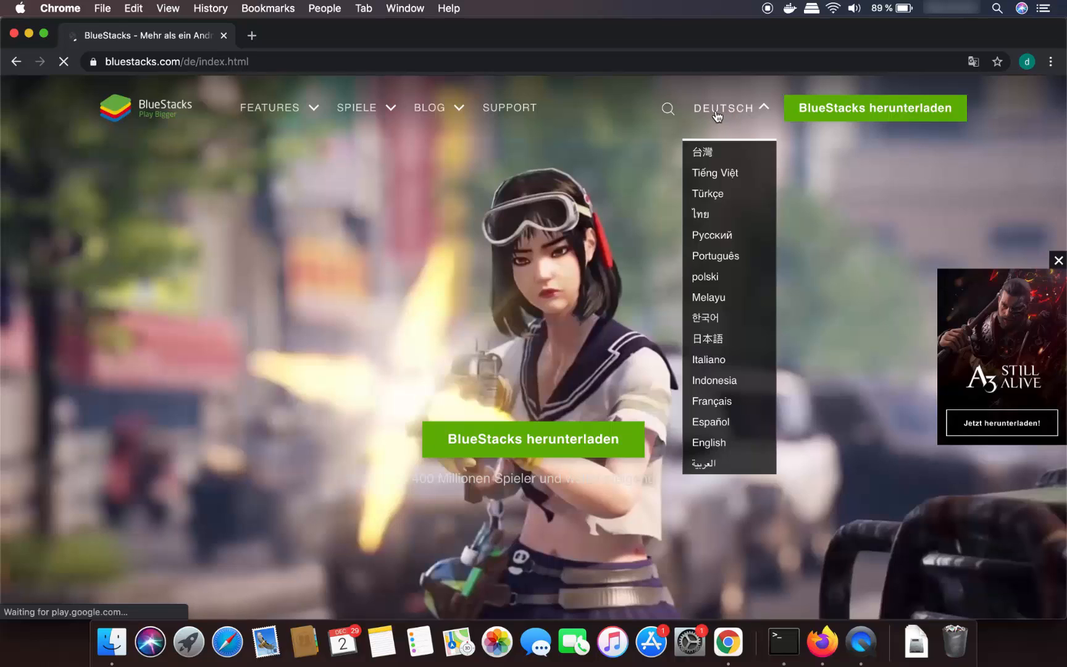
mouse_move(511, 122)
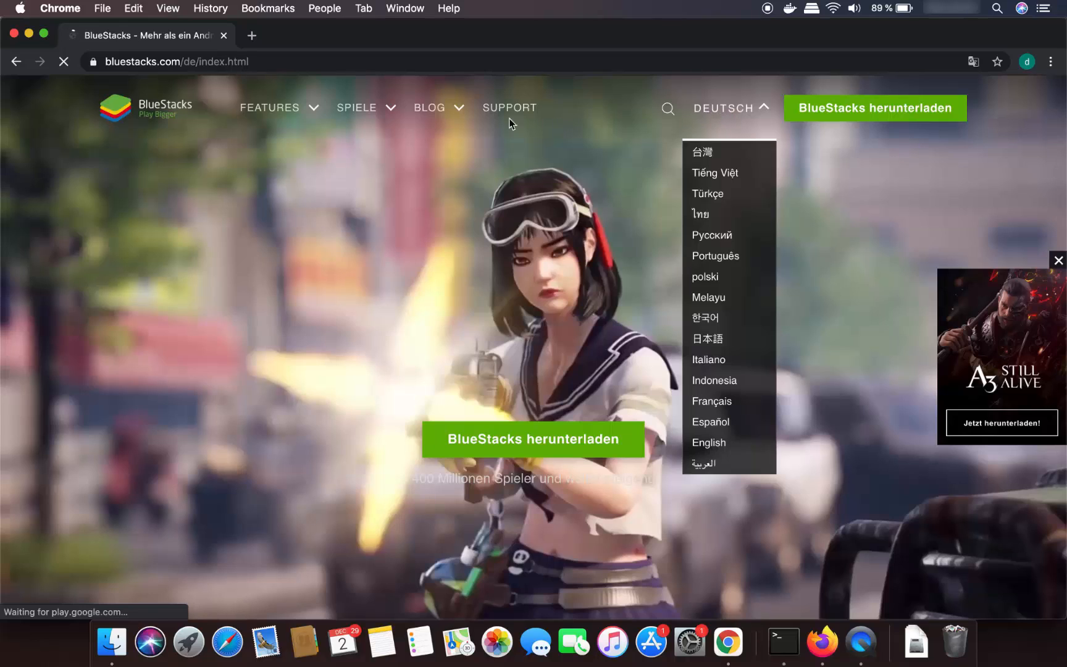
mouse_move(729, 205)
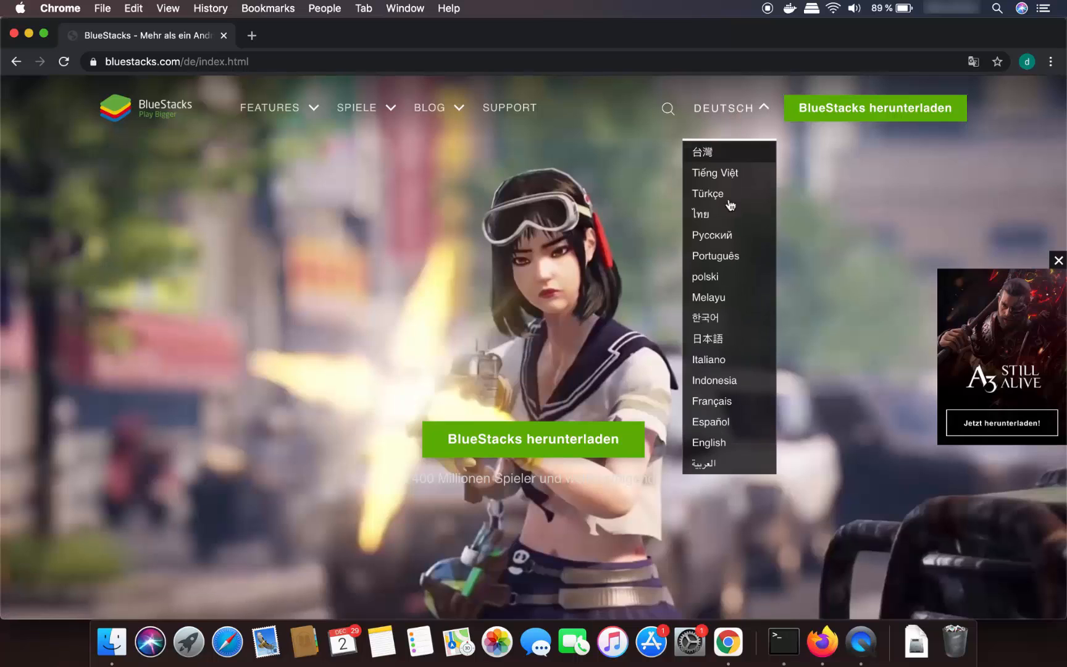
scroll("down", 3)
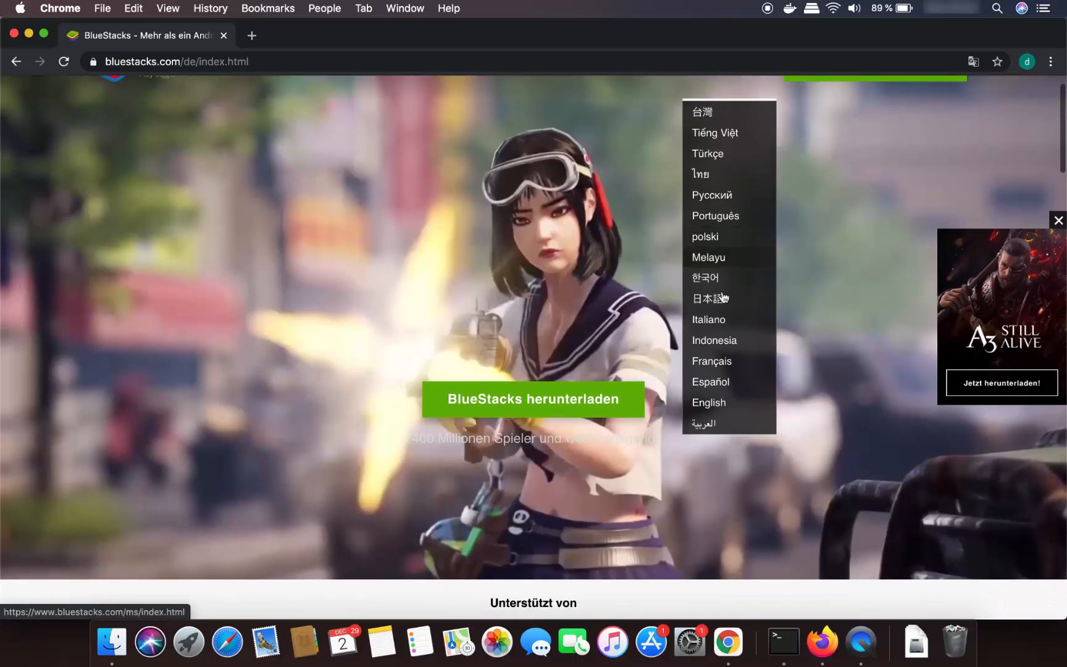
left_click(709, 402)
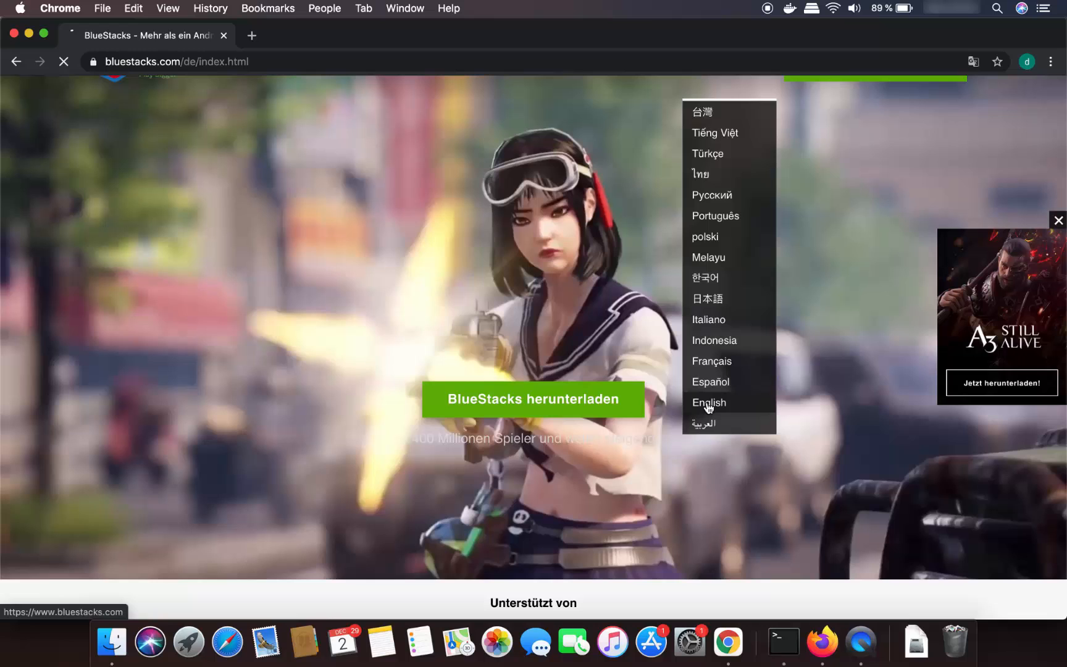
left_click(707, 402)
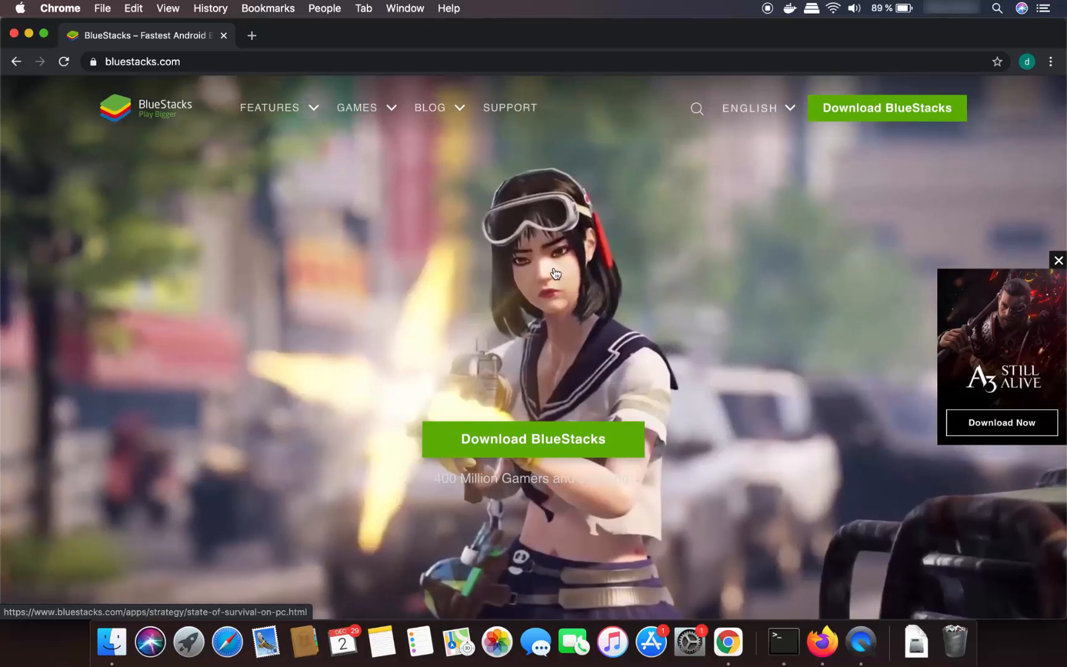
mouse_move(476, 260)
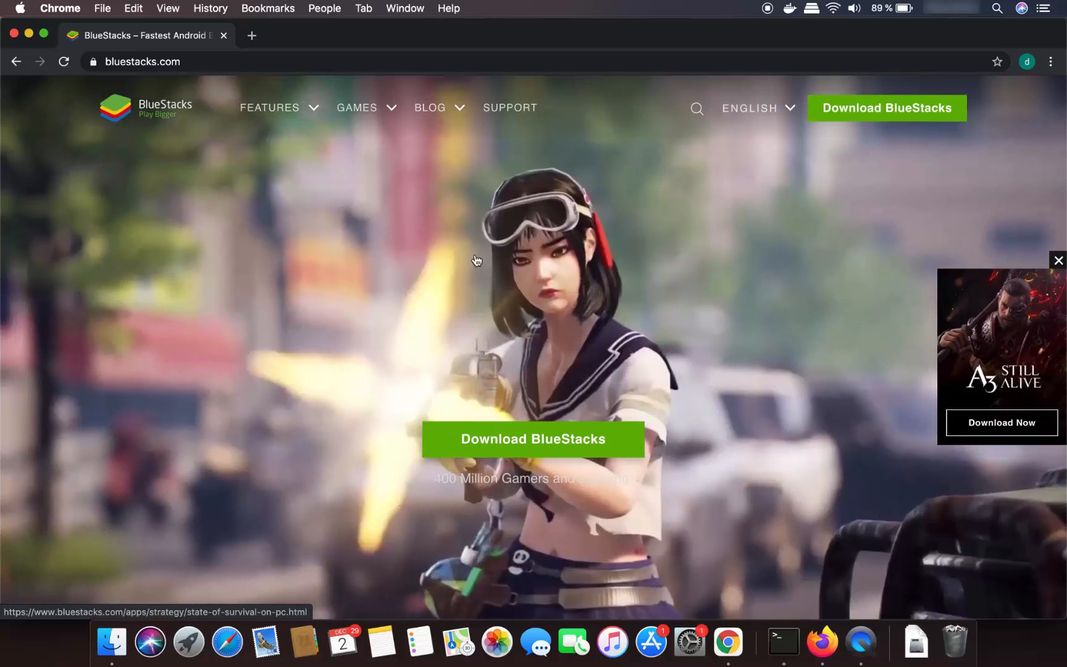
mouse_move(521, 305)
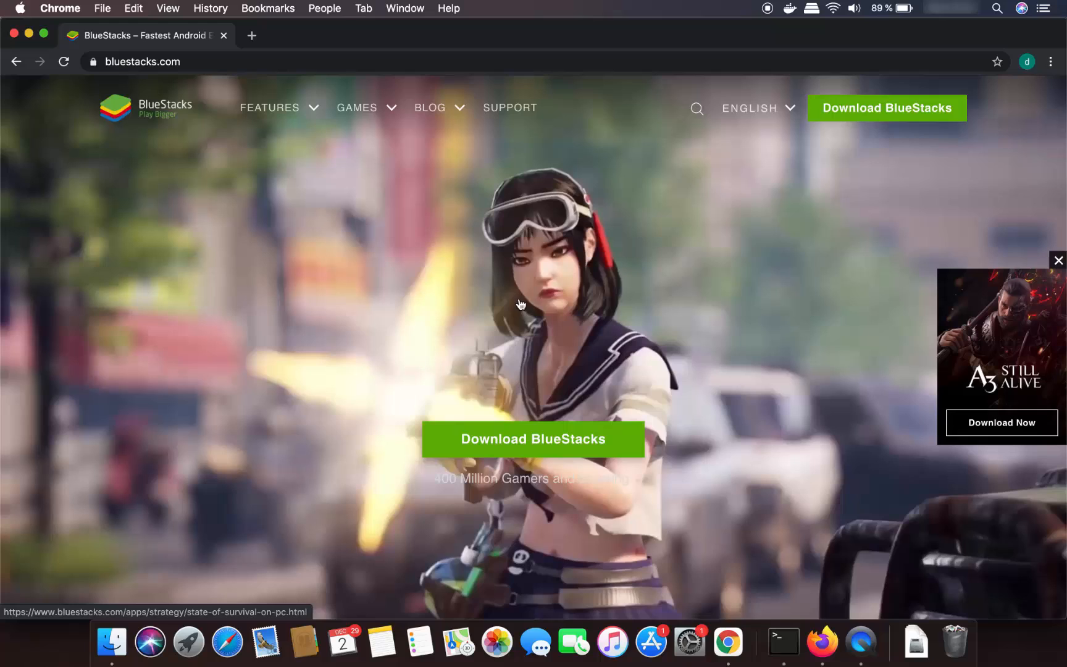
mouse_move(532, 439)
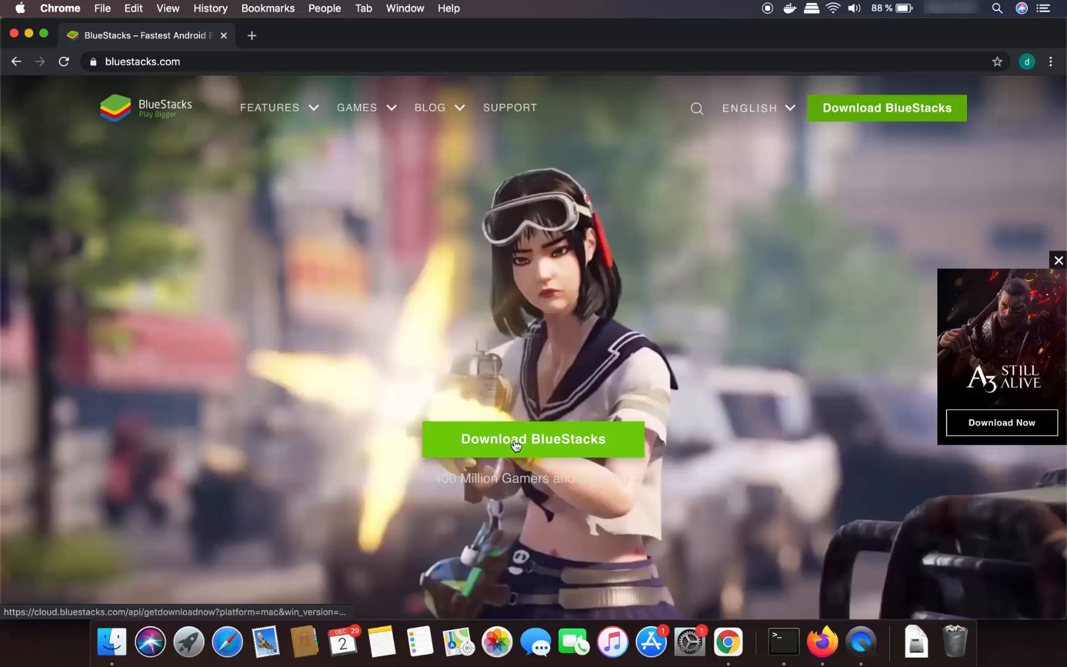
mouse_move(788, 227)
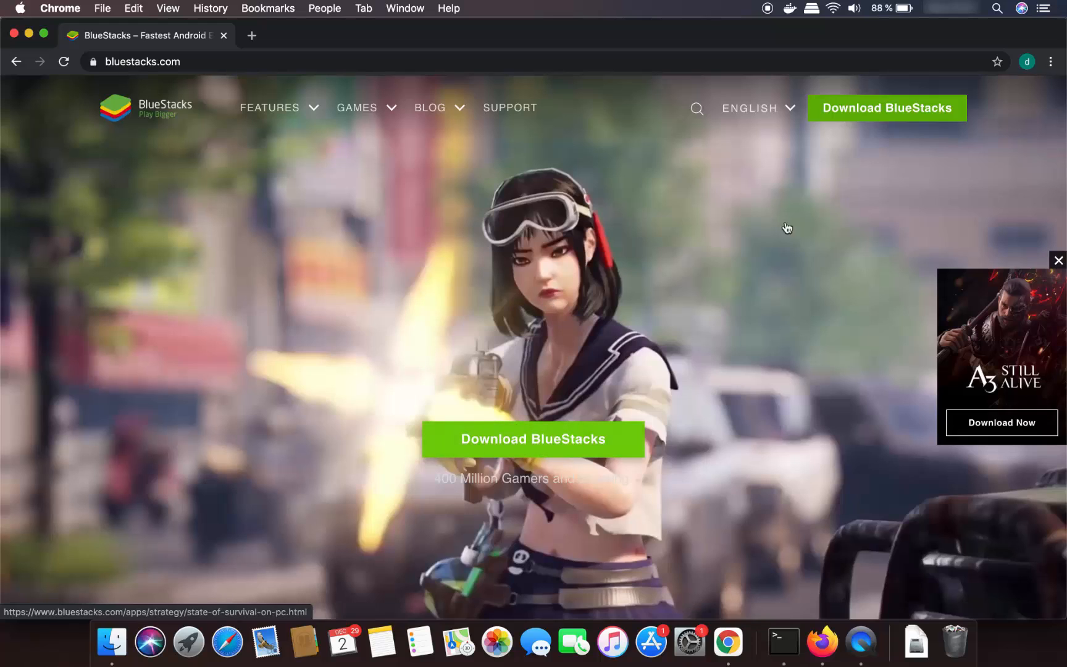
mouse_move(887, 108)
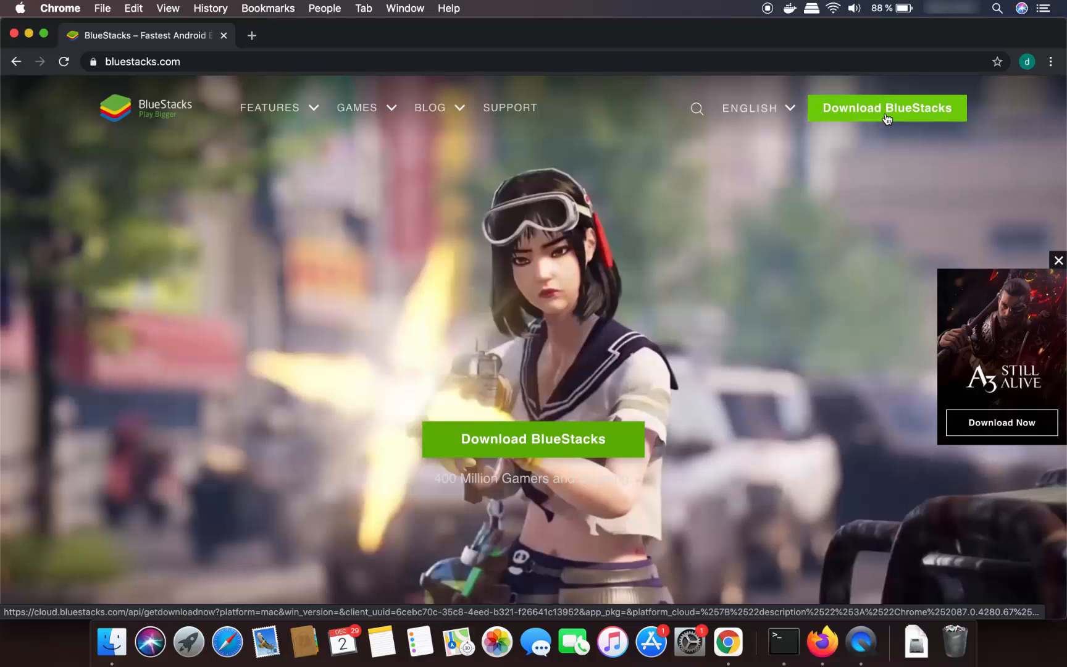
- Download the BlueStacksInstaller .dmg for Mac and open it from the download bar
left_click(534, 439)
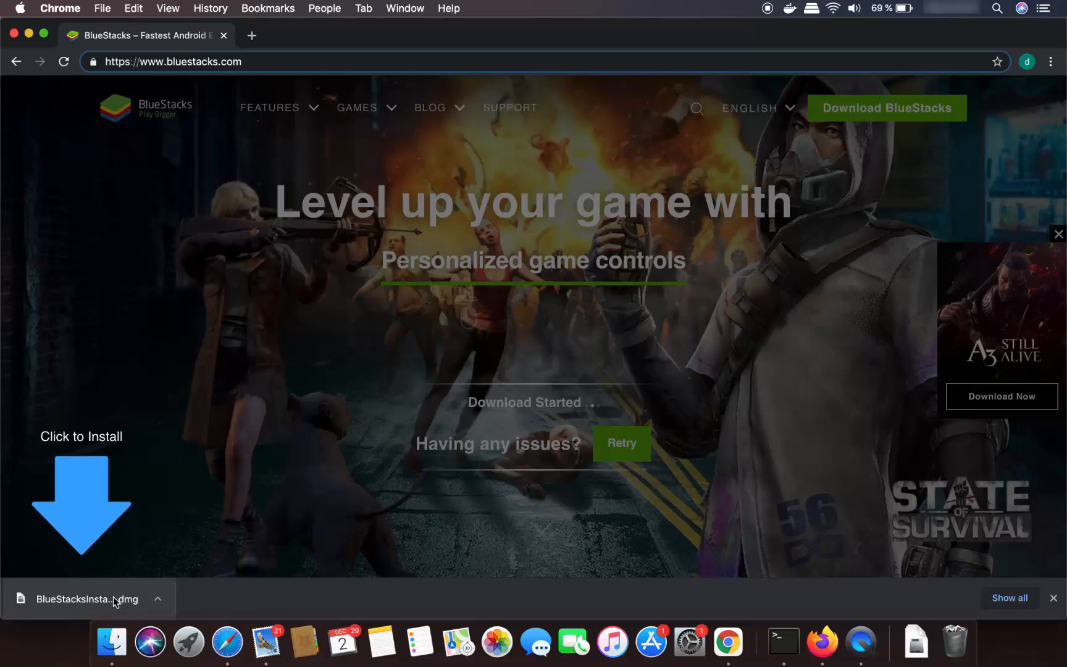
left_click(81, 599)
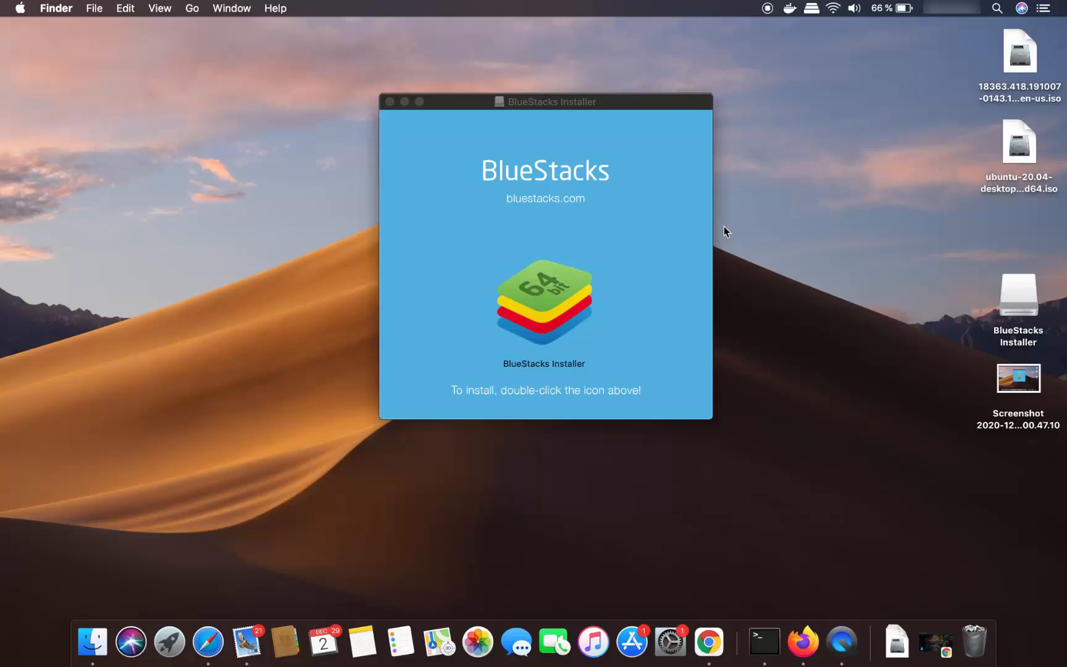
mouse_move(579, 255)
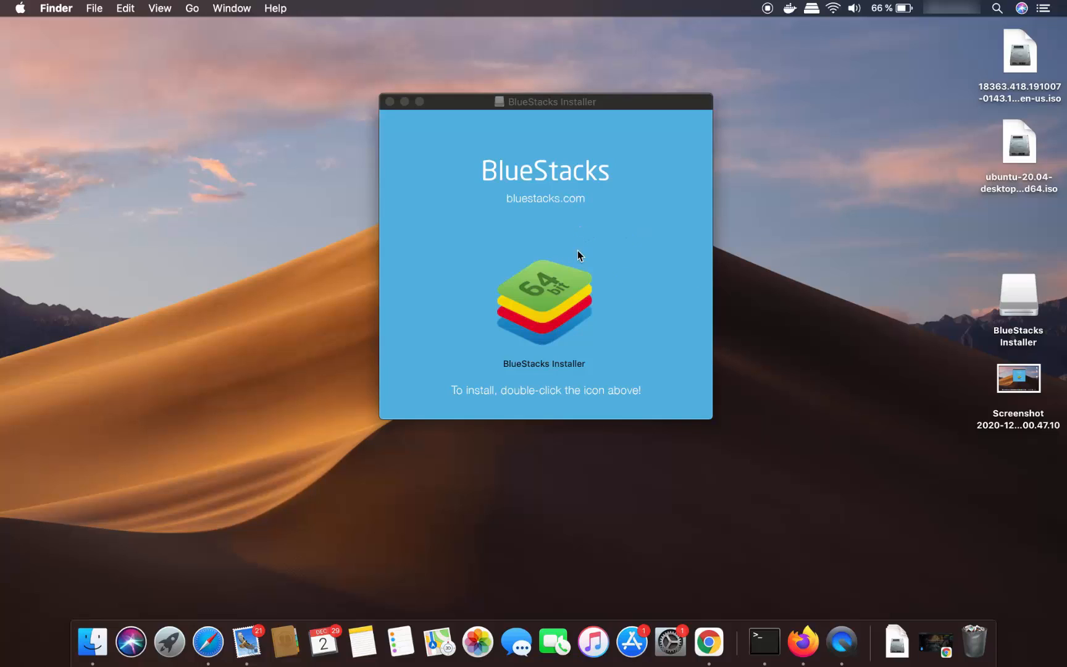
mouse_move(547, 324)
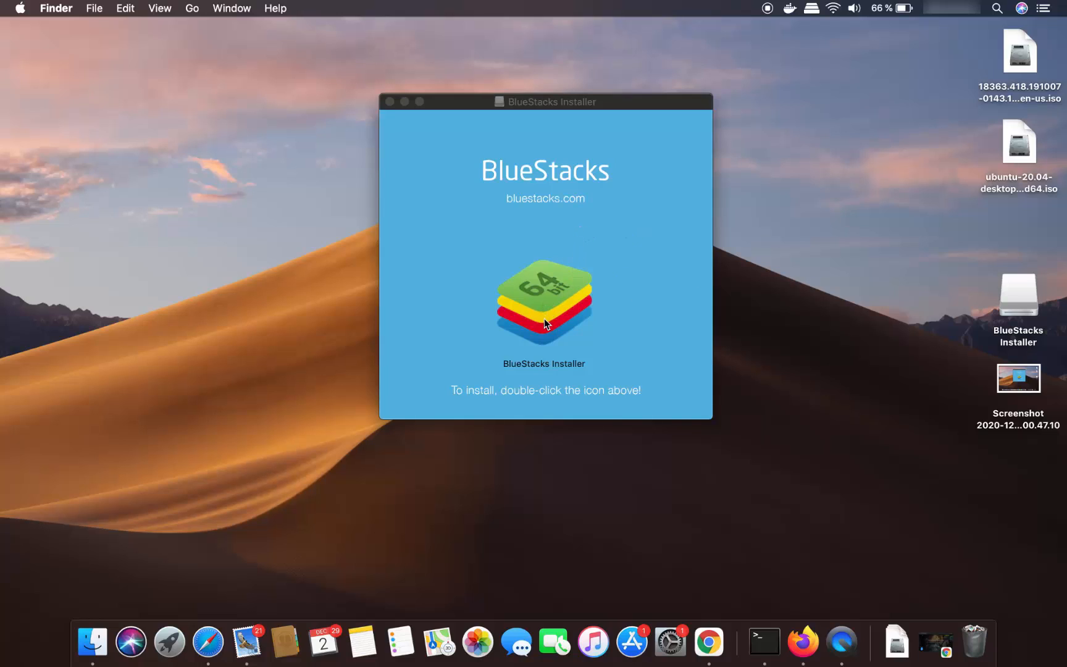
- Launch the BlueStacks Installer app from the mounted disk image window
left_click(545, 302)
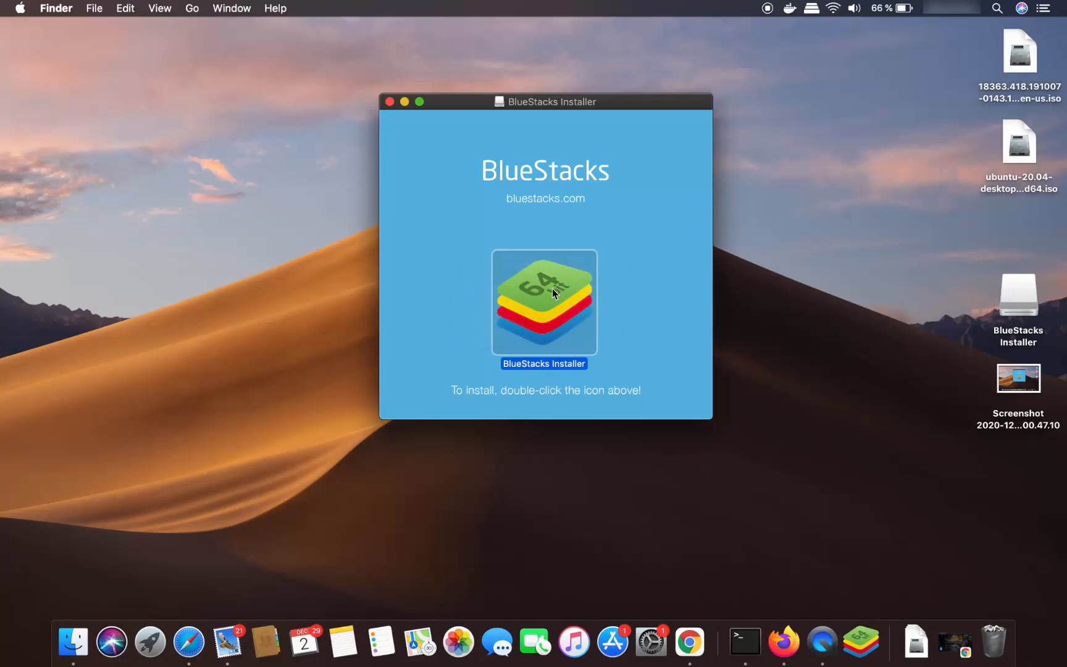
mouse_move(556, 280)
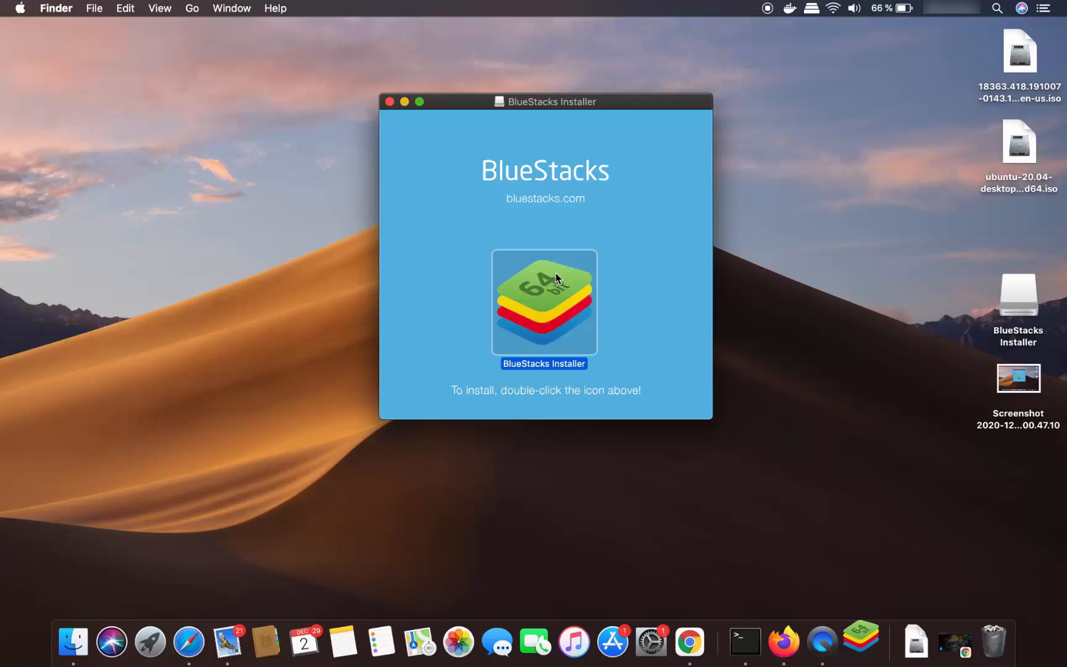
double_click(544, 303)
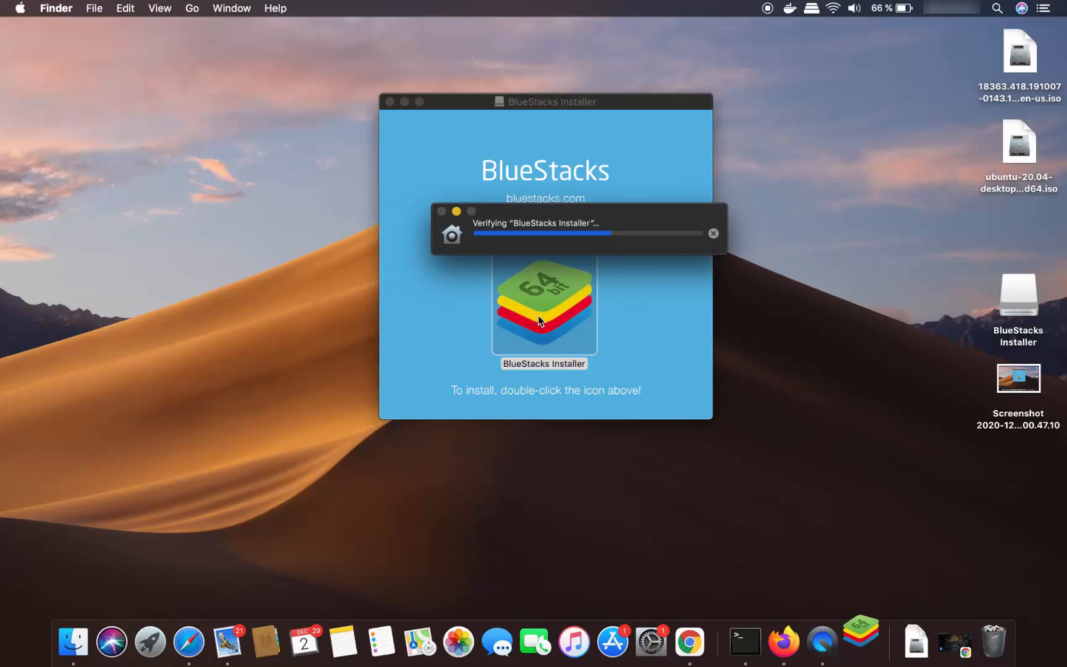
- Relaunch BlueStacks Installer and confirm Open in the downloaded-from-Internet warning
double_click(545, 305)
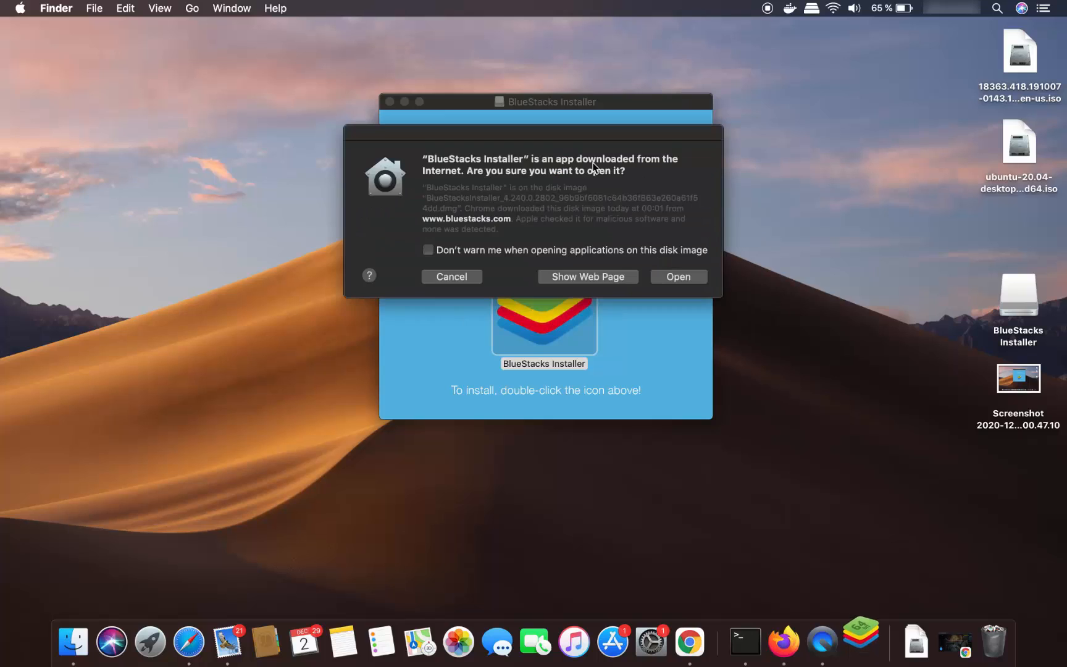
mouse_move(509, 166)
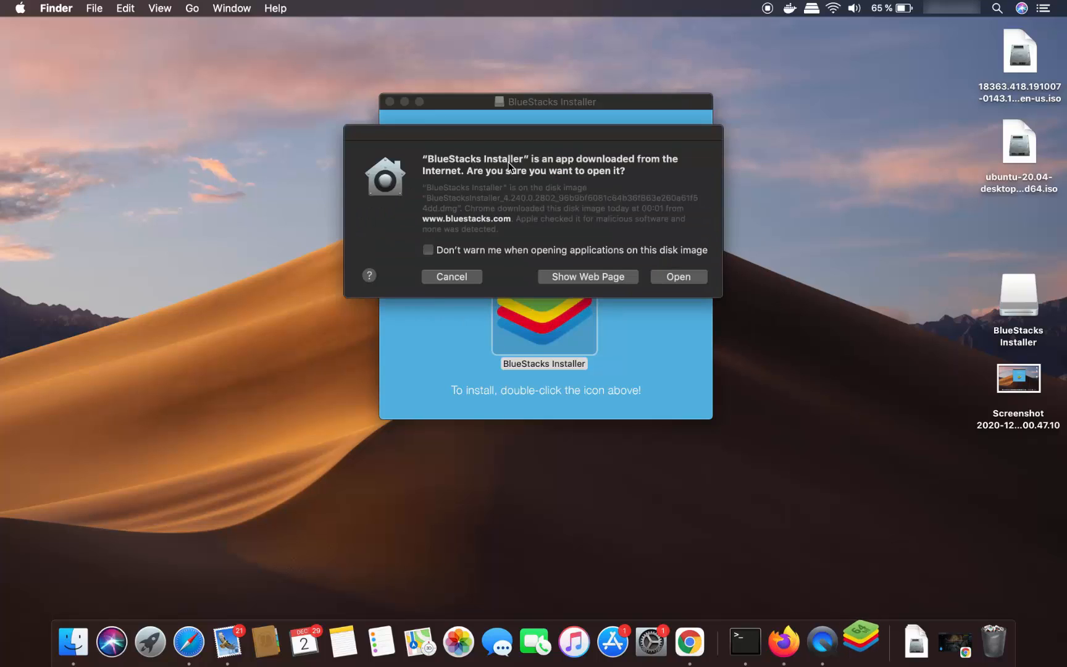
mouse_move(578, 169)
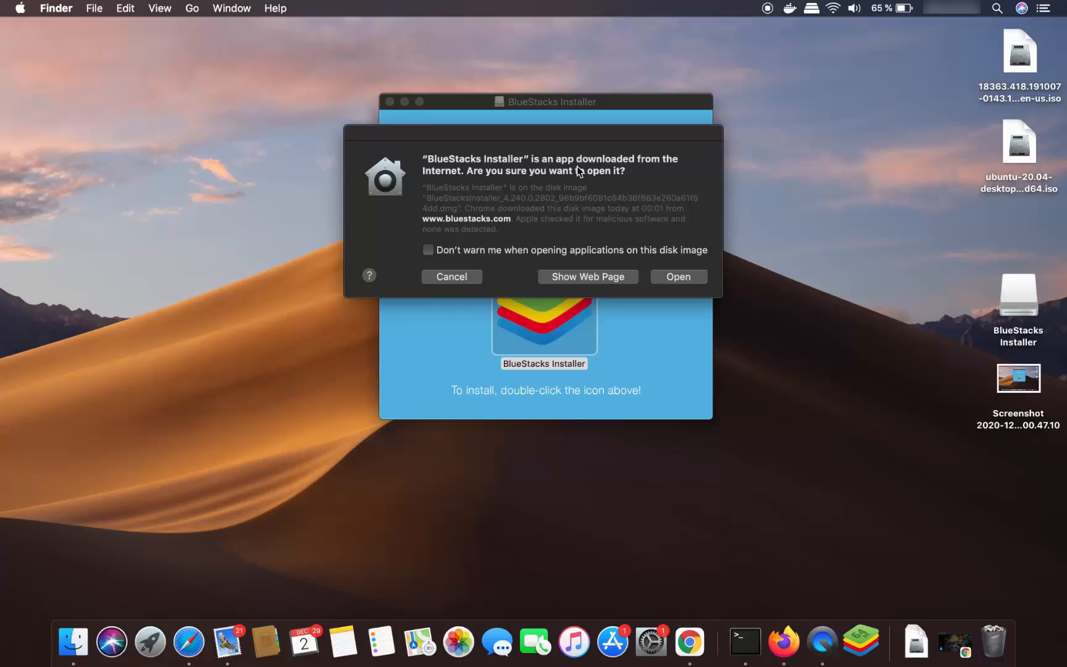
mouse_move(685, 278)
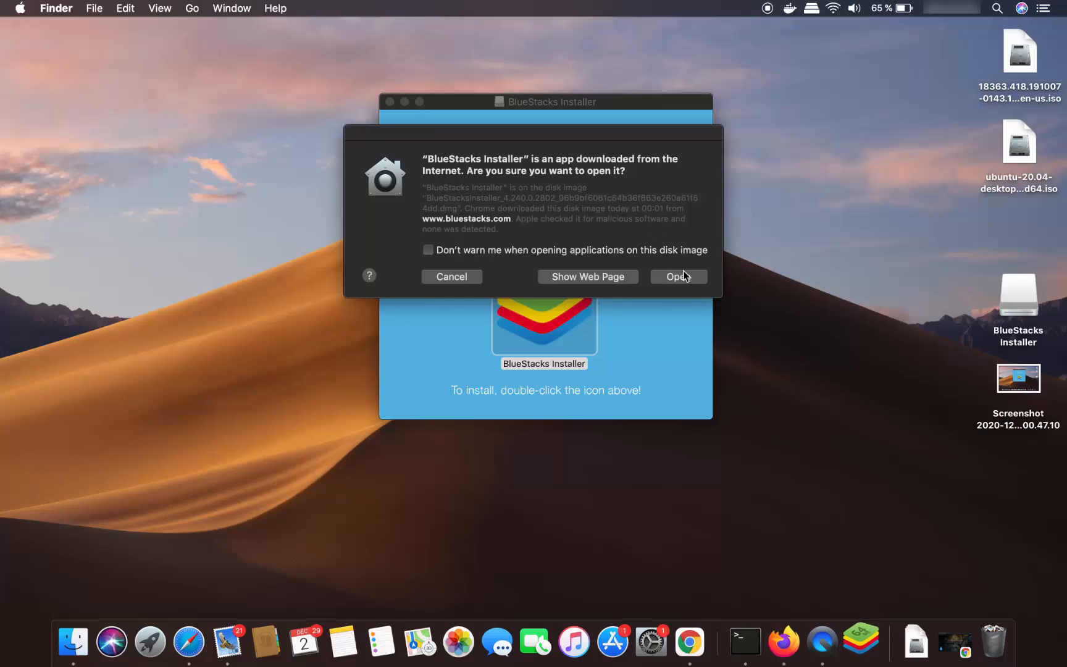
left_click(677, 276)
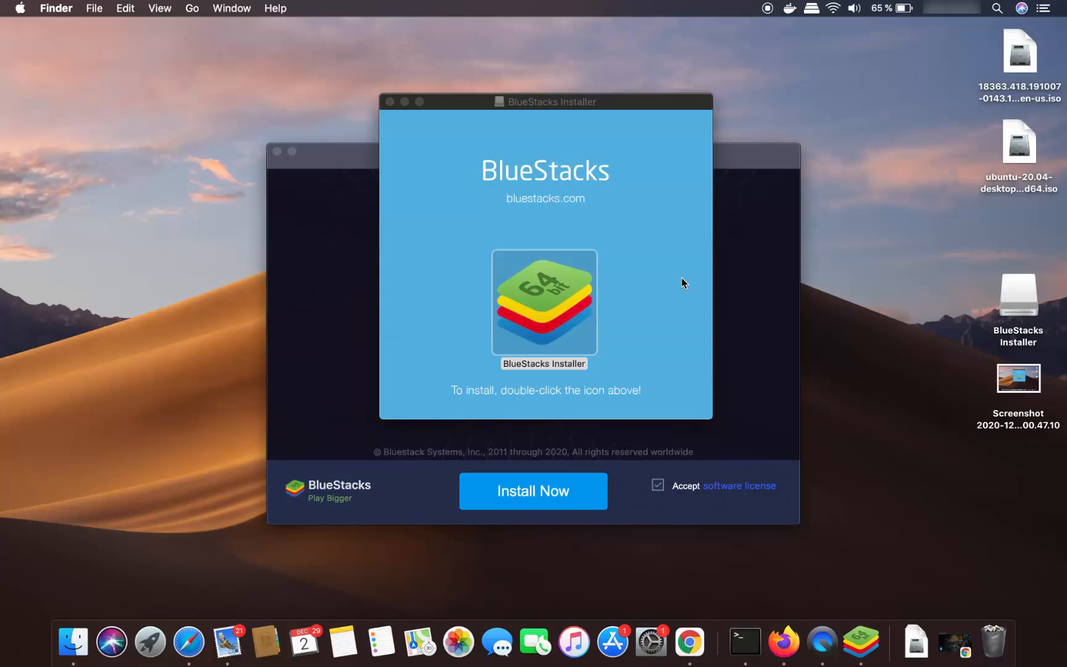
mouse_move(635, 454)
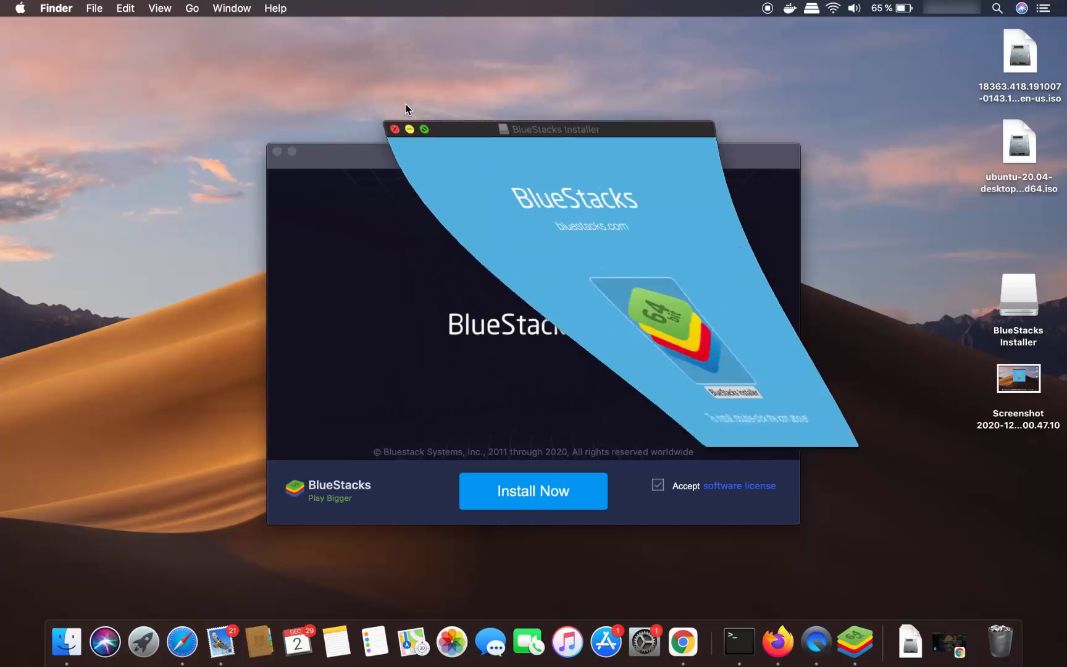
- Close the BlueStacks Installer disk image window
left_click(394, 129)
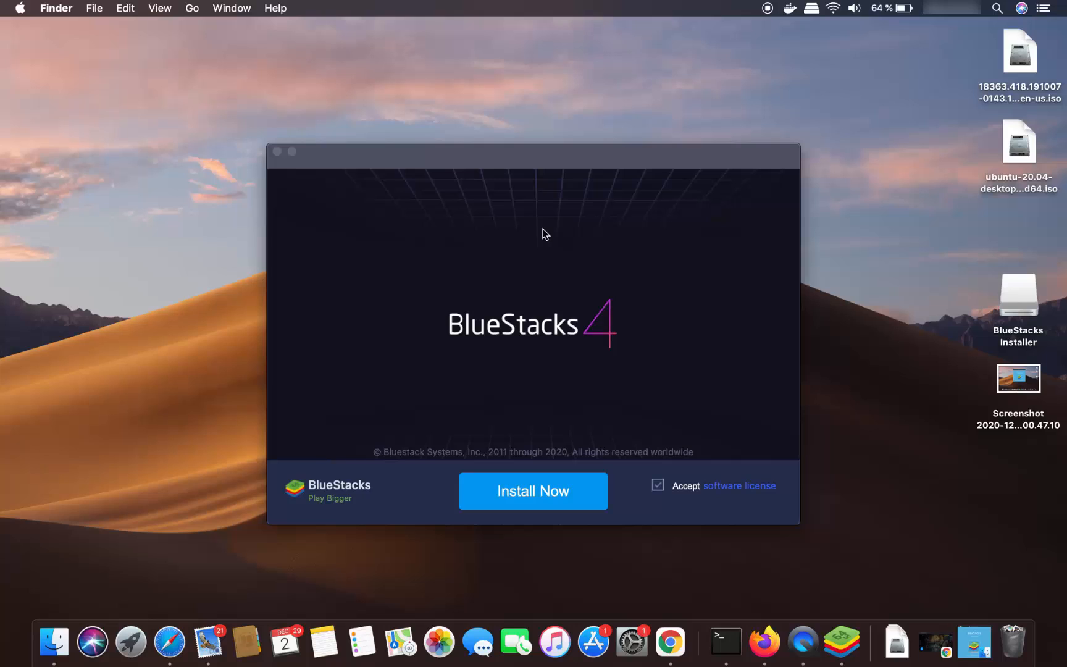
mouse_move(535, 363)
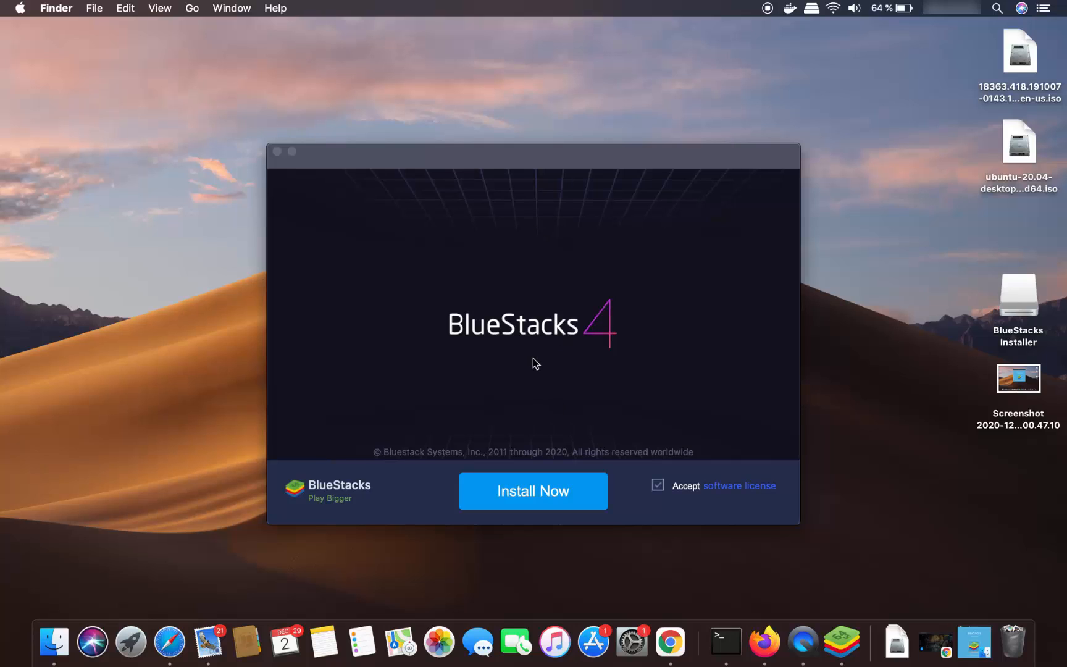
mouse_move(549, 346)
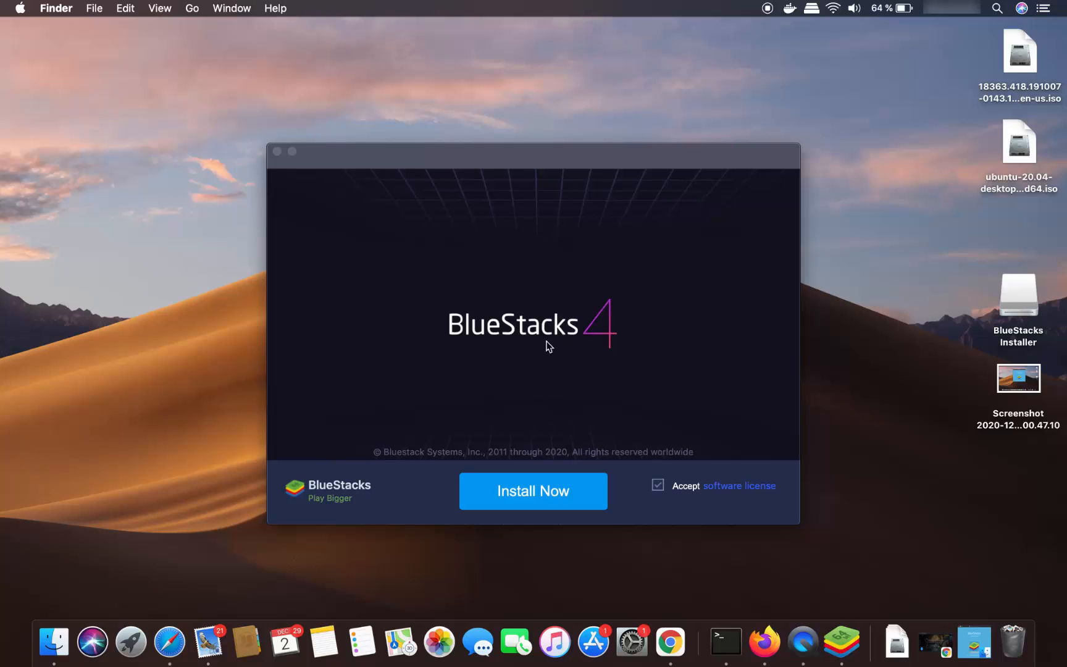
- Install BlueStacks 4 and authorize the helper tool with the Mac password
left_click(533, 491)
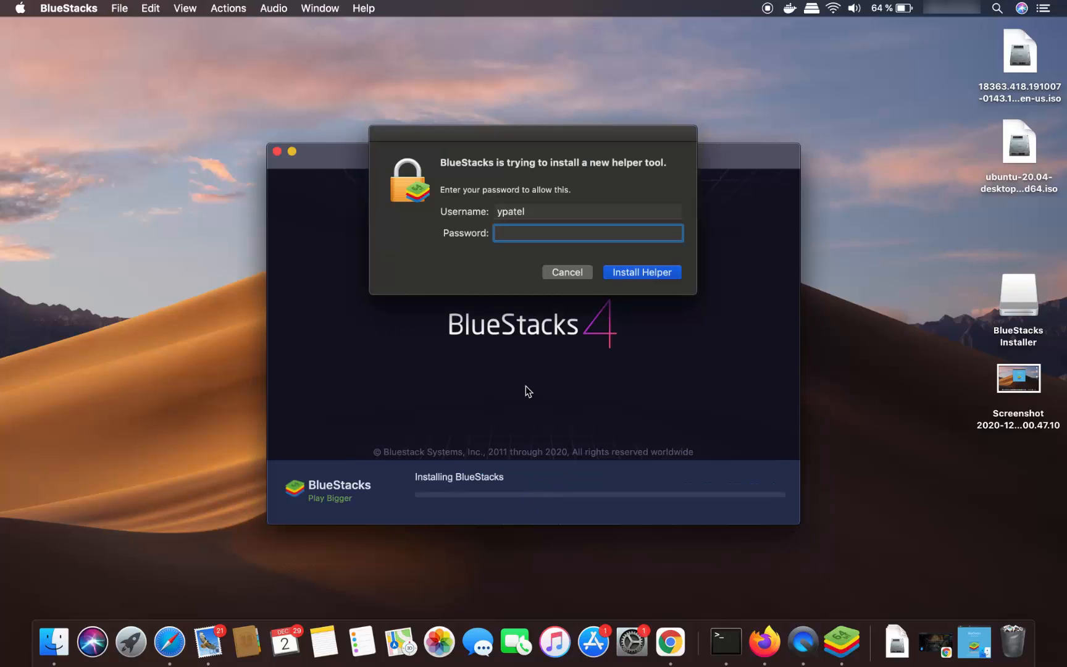
mouse_move(537, 233)
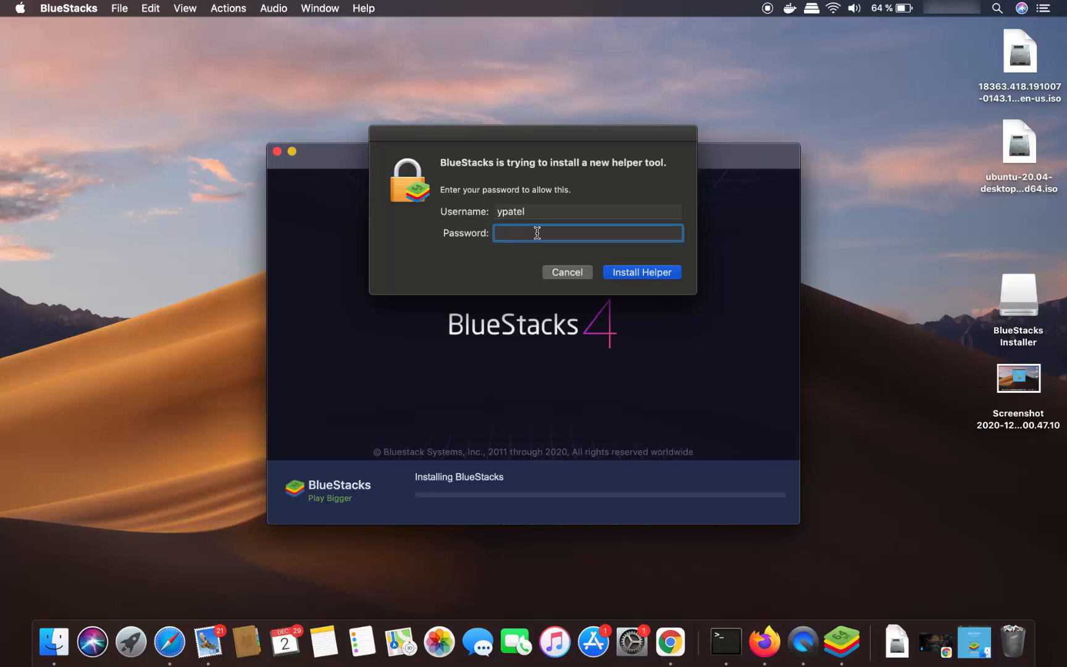
type("••••")
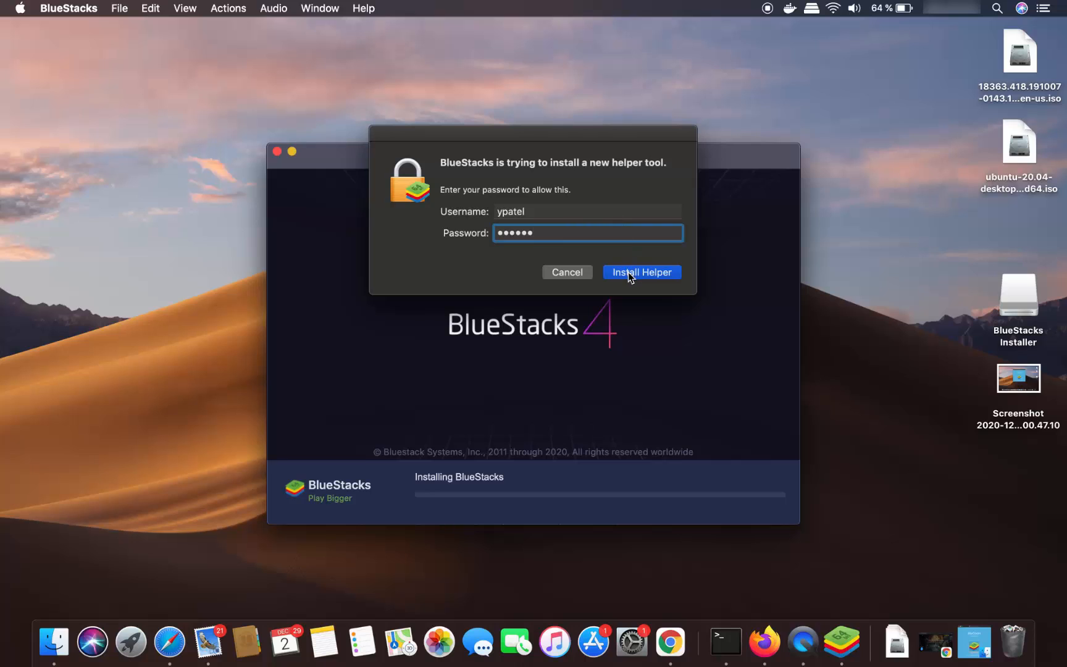
left_click(640, 273)
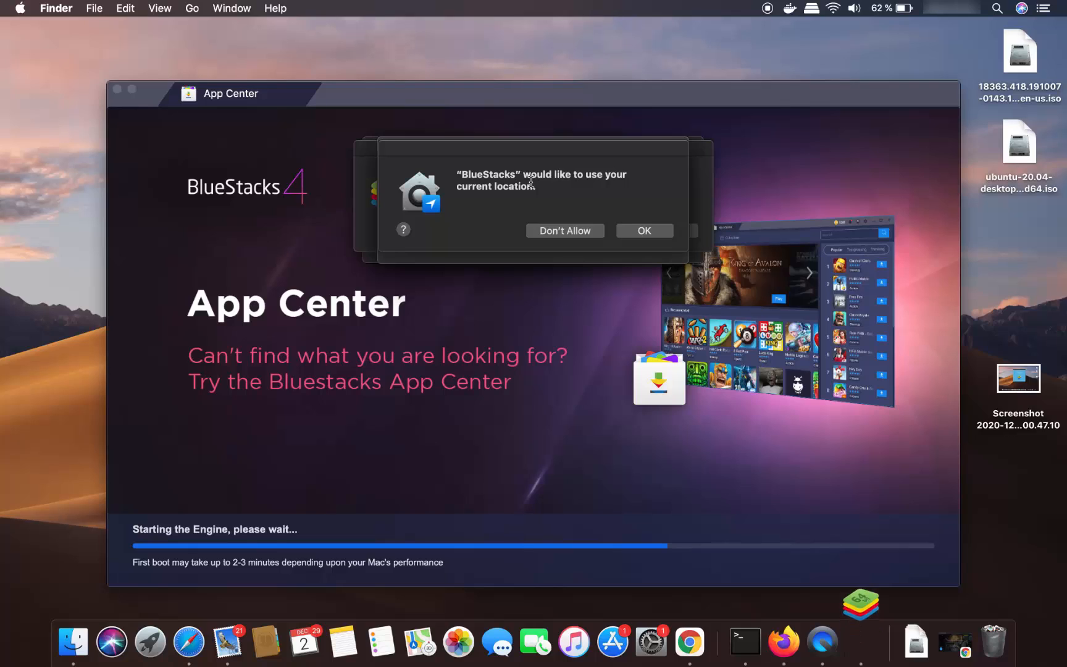
mouse_move(558, 231)
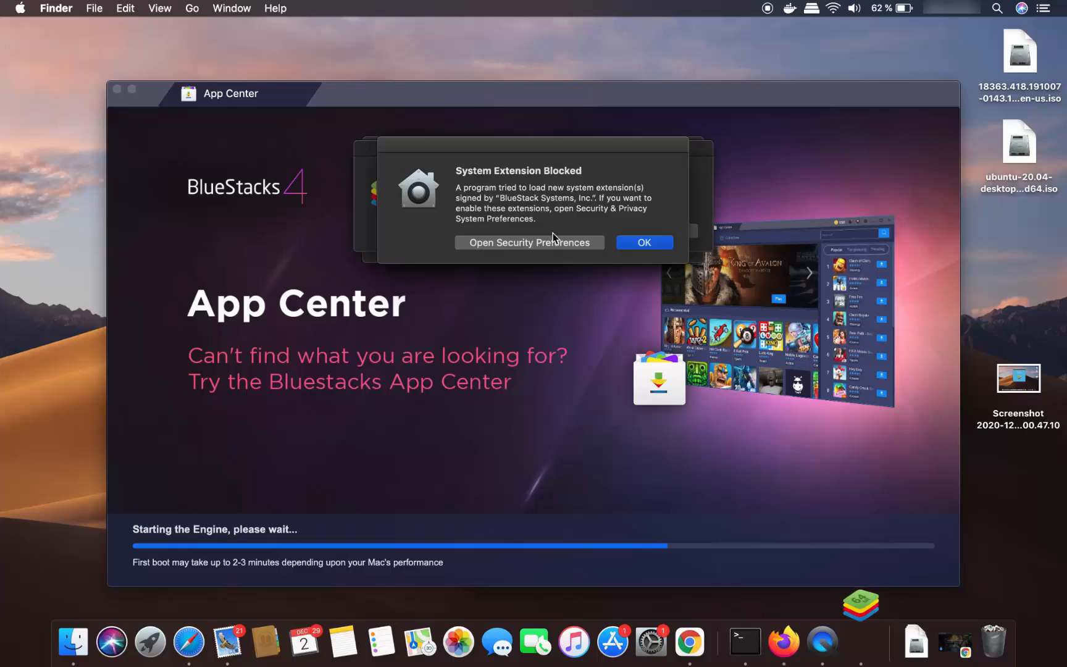
mouse_move(506, 184)
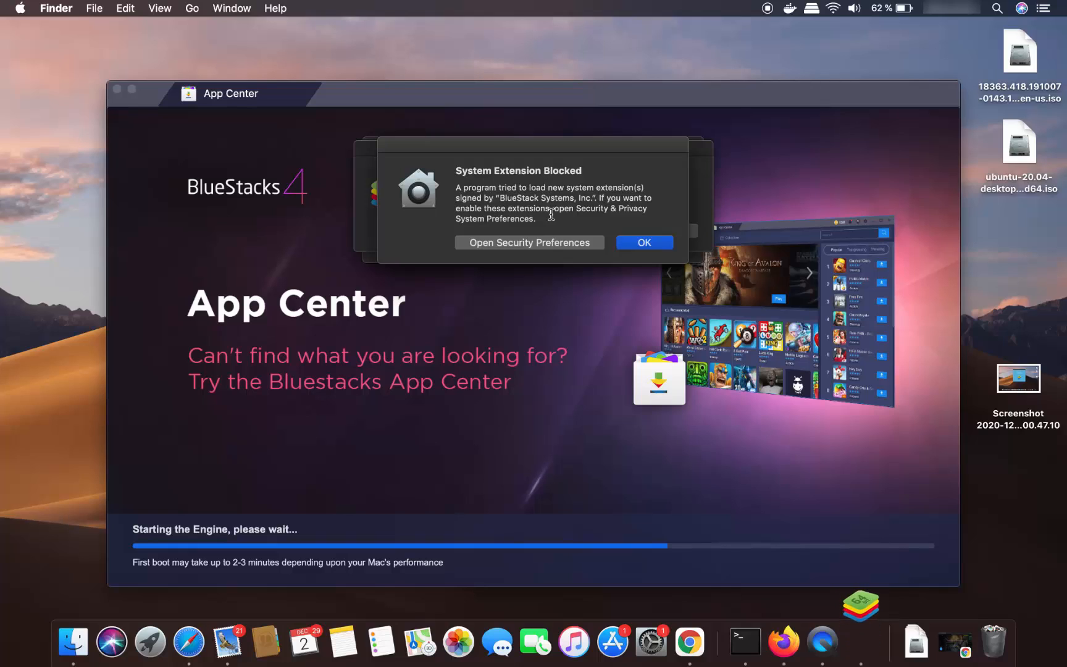
mouse_move(515, 246)
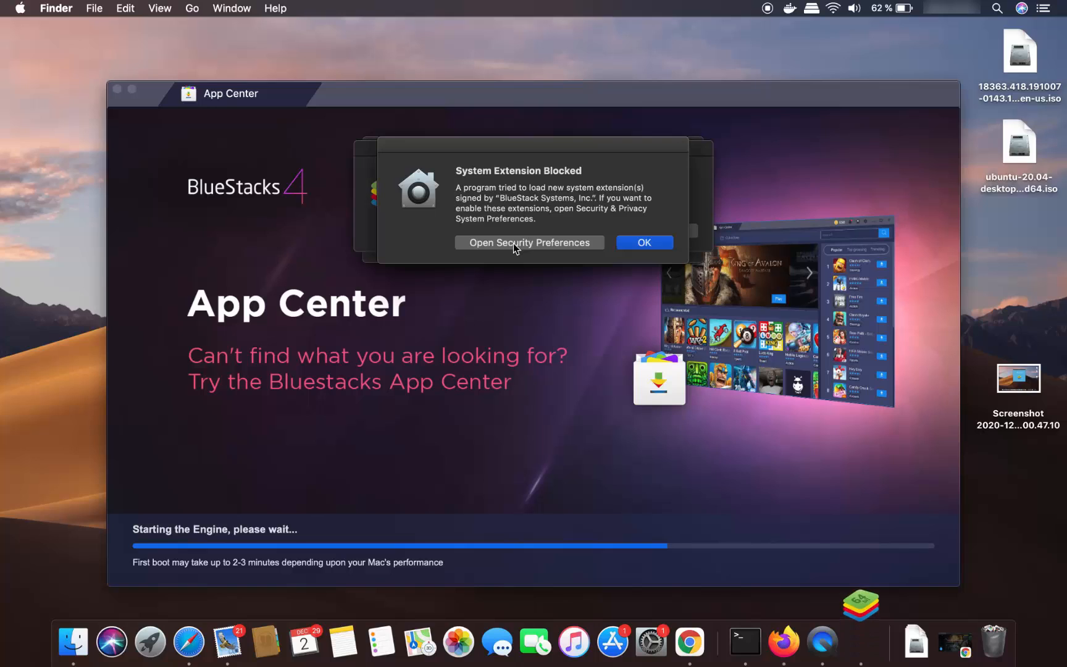
- Allow the blocked BlueStack Systems software in Security & Privacy > General
left_click(529, 242)
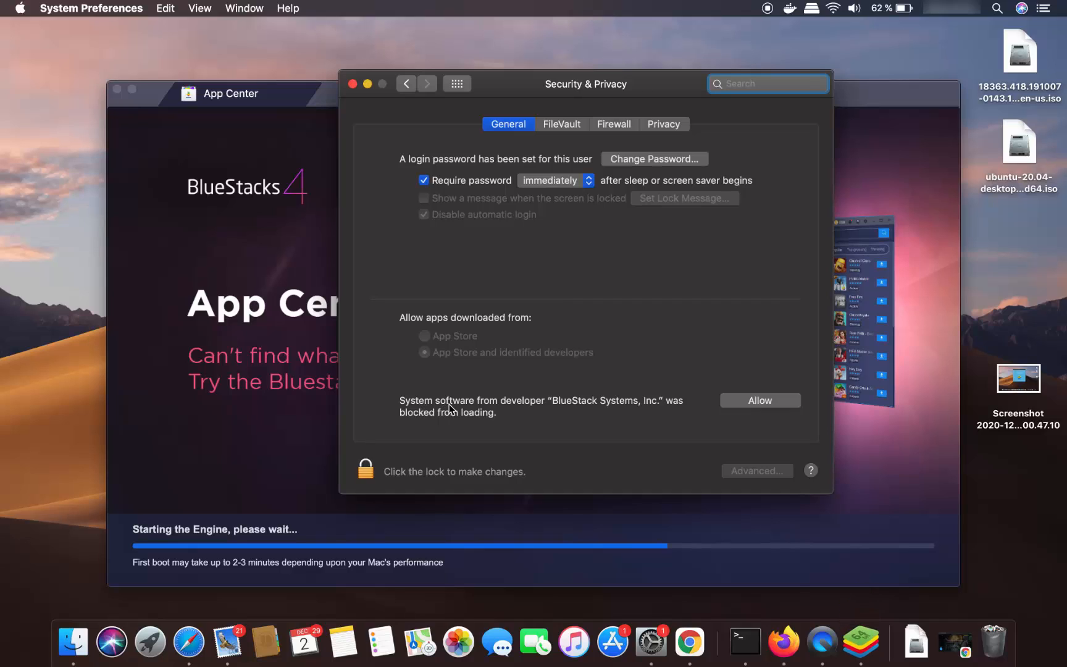
mouse_move(526, 412)
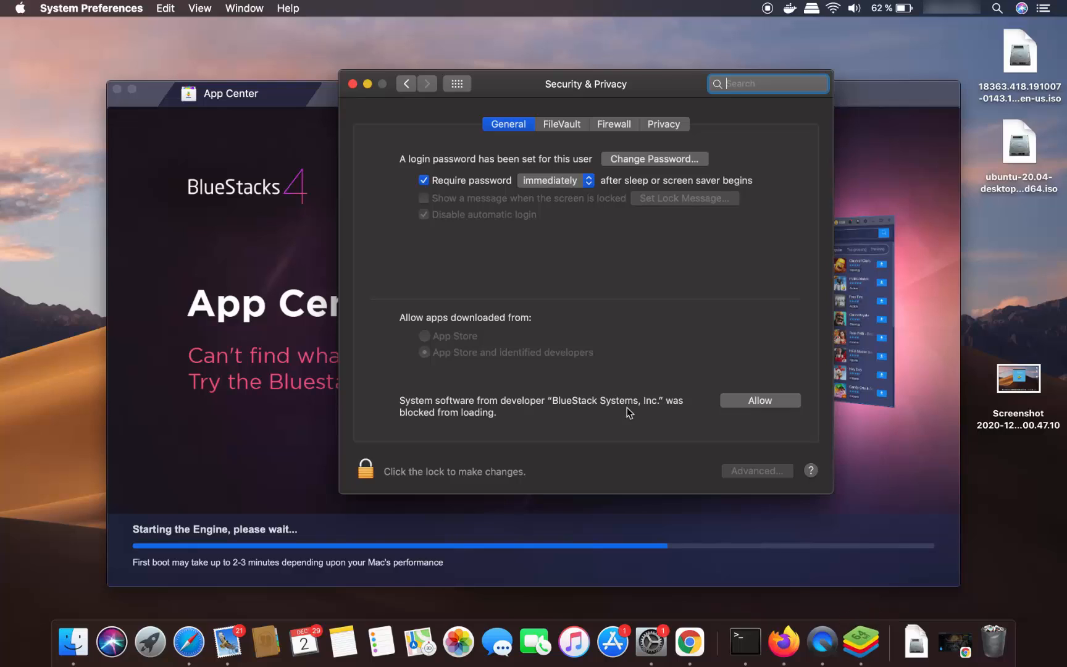
mouse_move(471, 417)
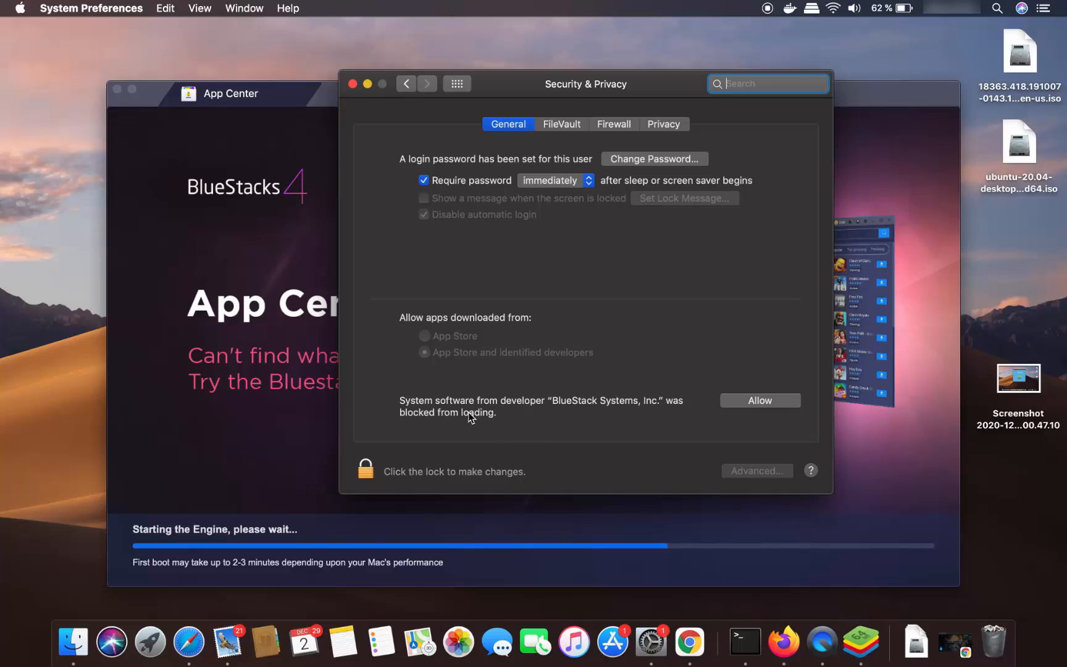
left_click(760, 400)
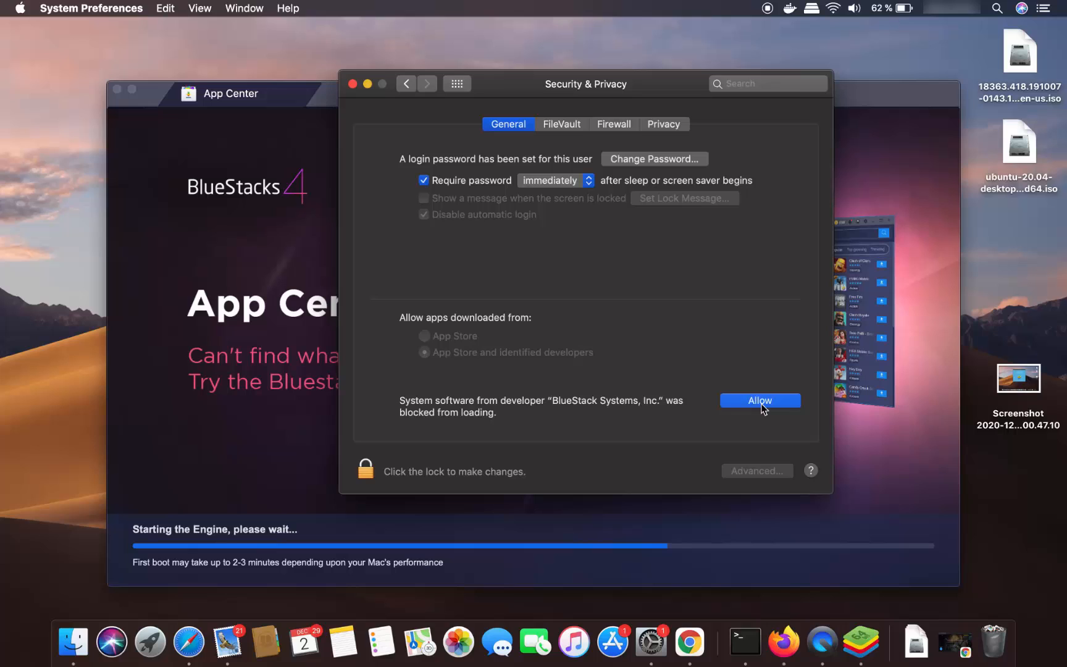
left_click(760, 400)
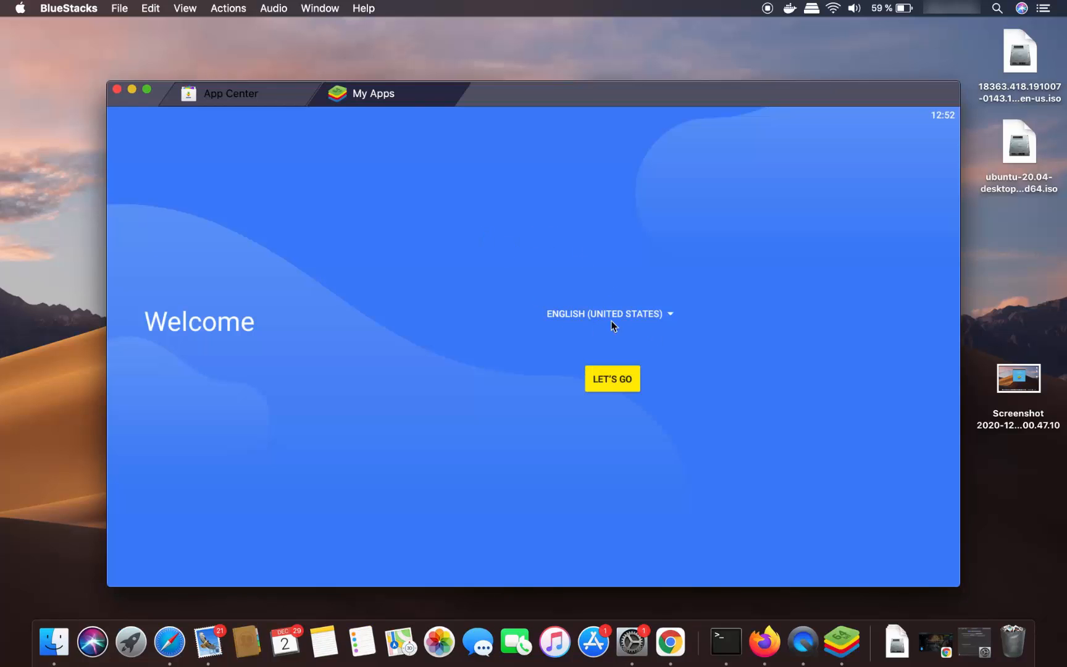
mouse_move(592, 320)
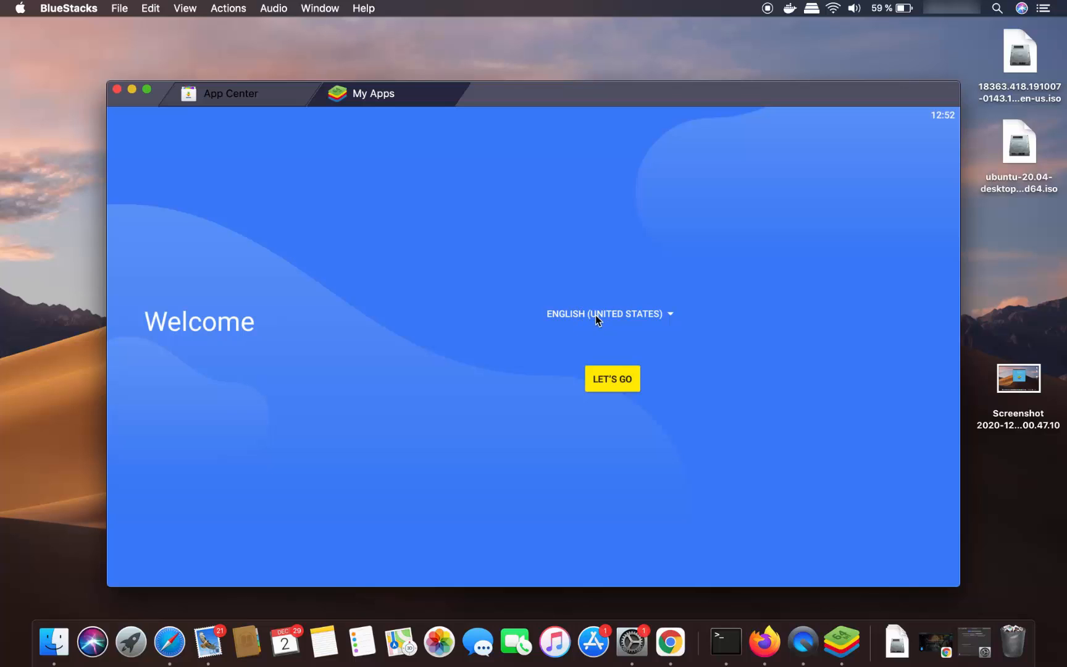
- Choose English (Germany) from the Welcome screen's language list
left_click(606, 313)
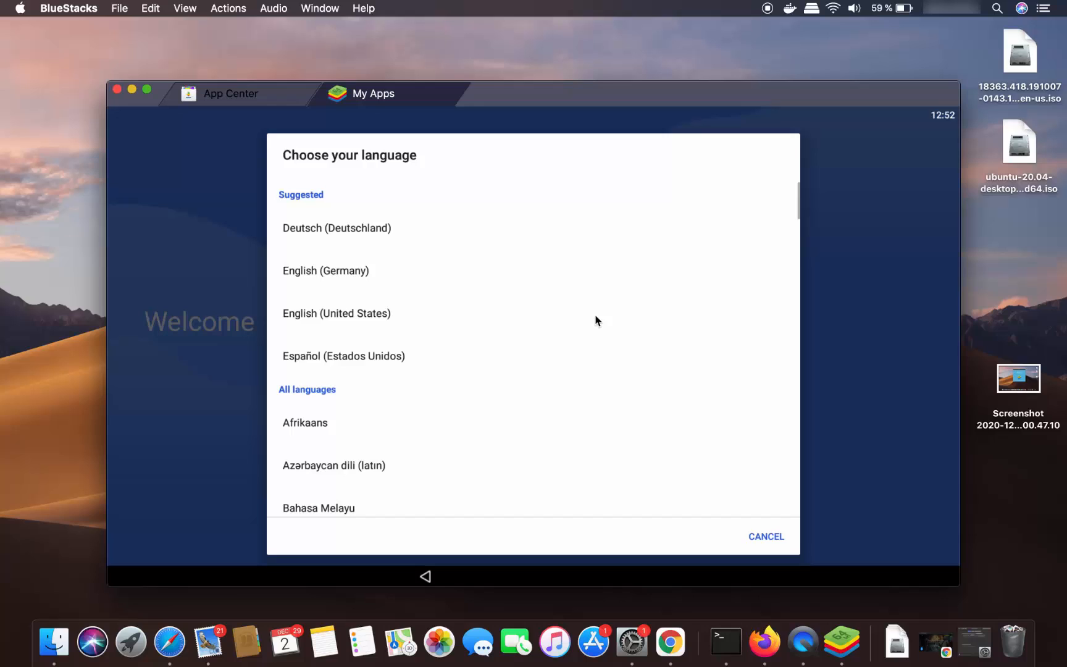
mouse_move(407, 212)
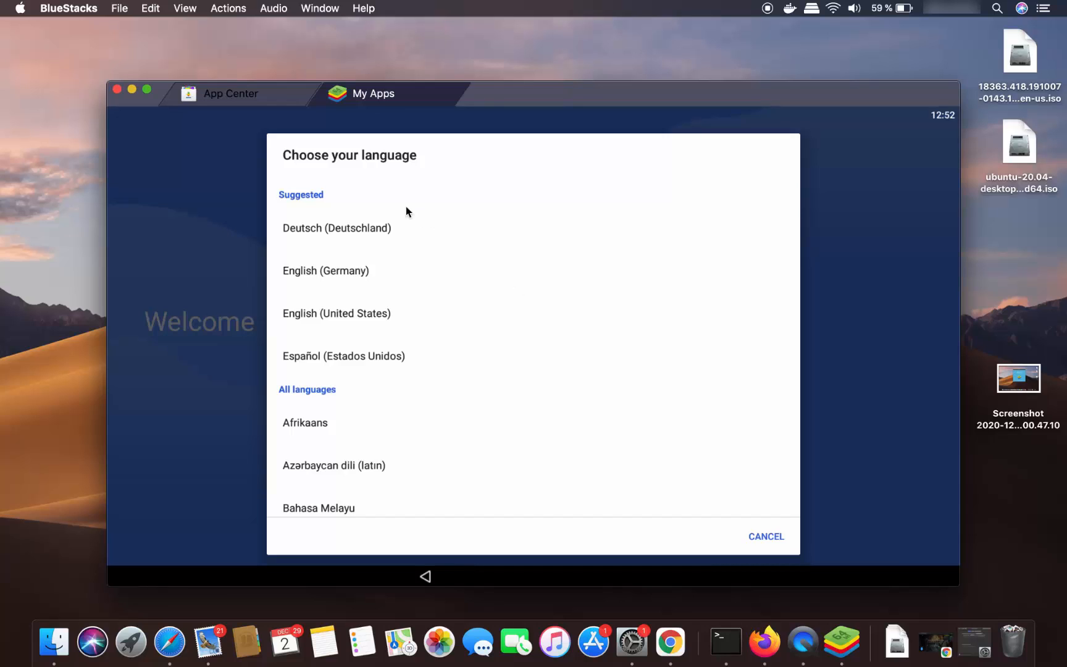
left_click(325, 271)
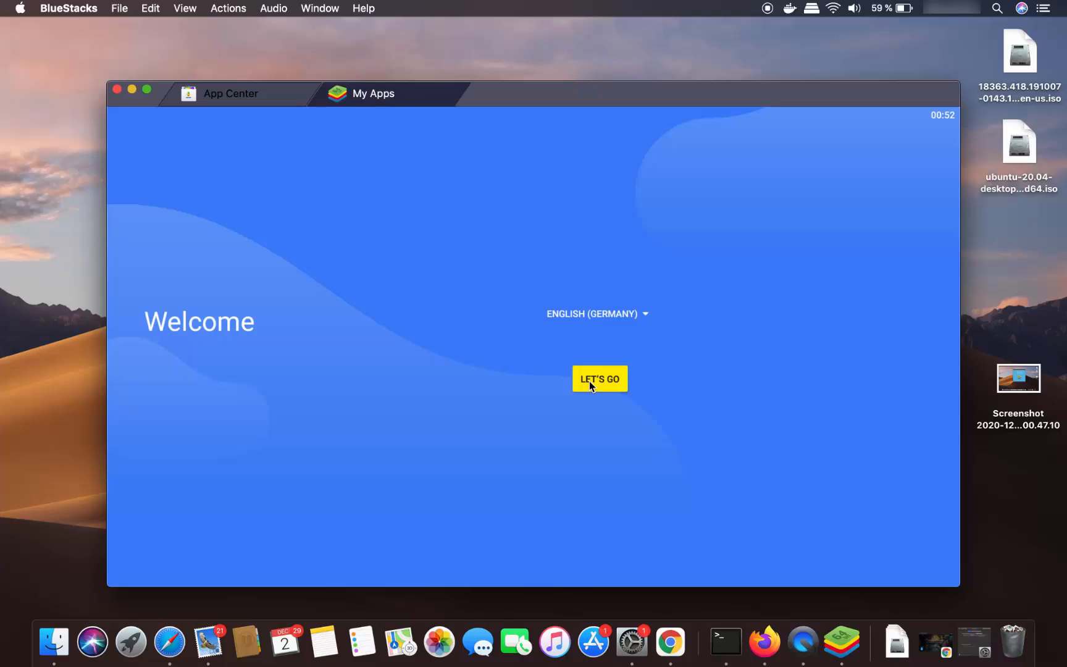
- Sign in with a Google email and password, then agree to Google's terms
left_click(598, 379)
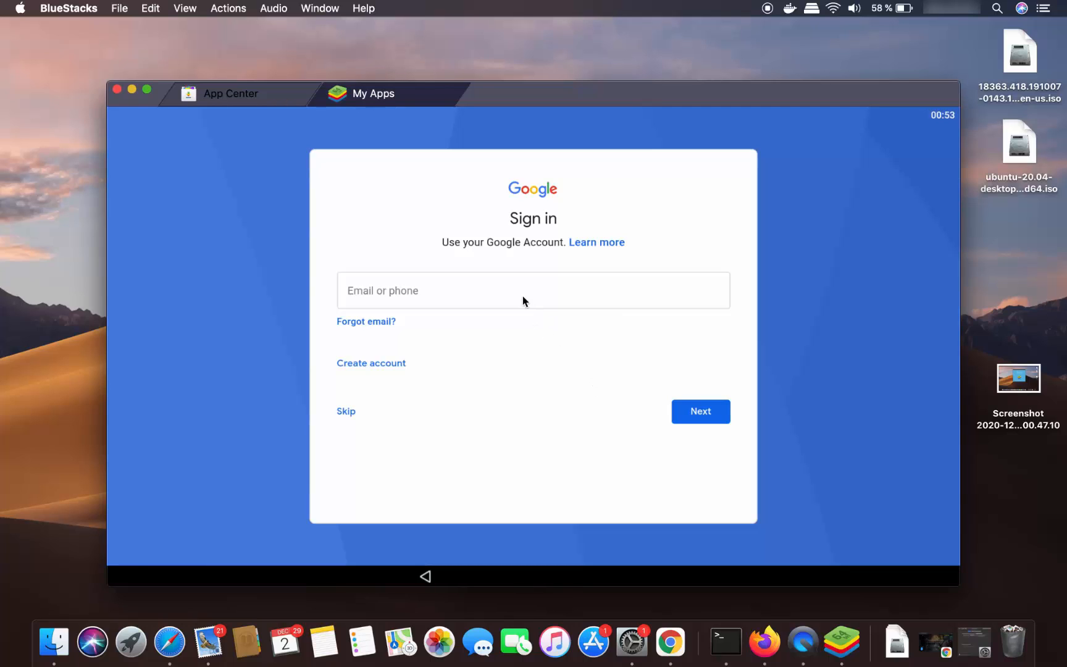
mouse_move(535, 289)
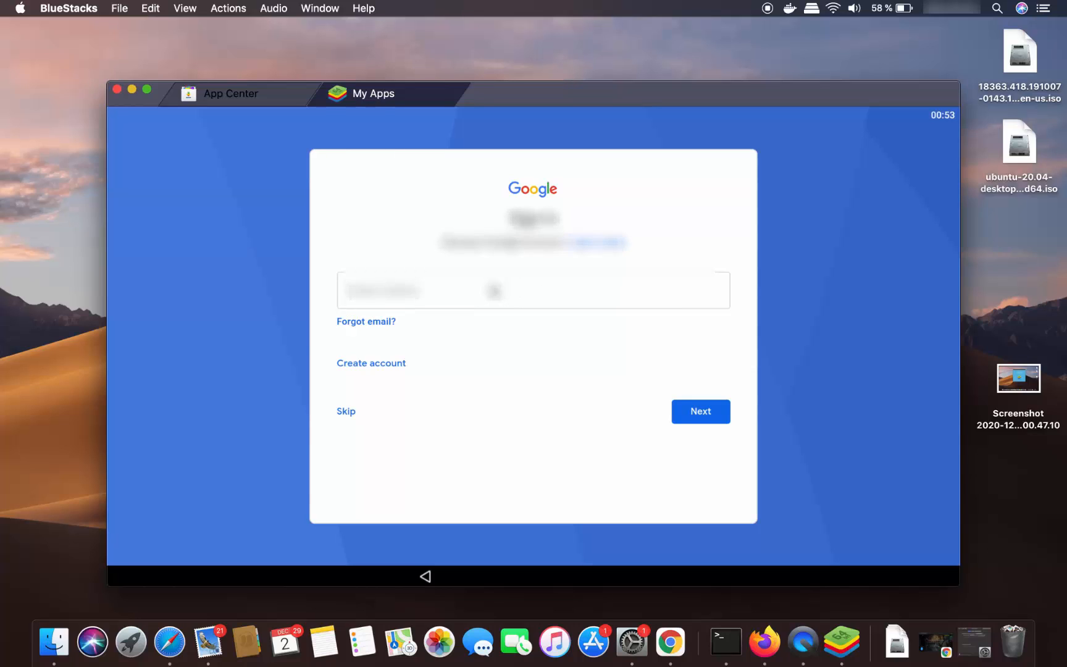
left_click(700, 411)
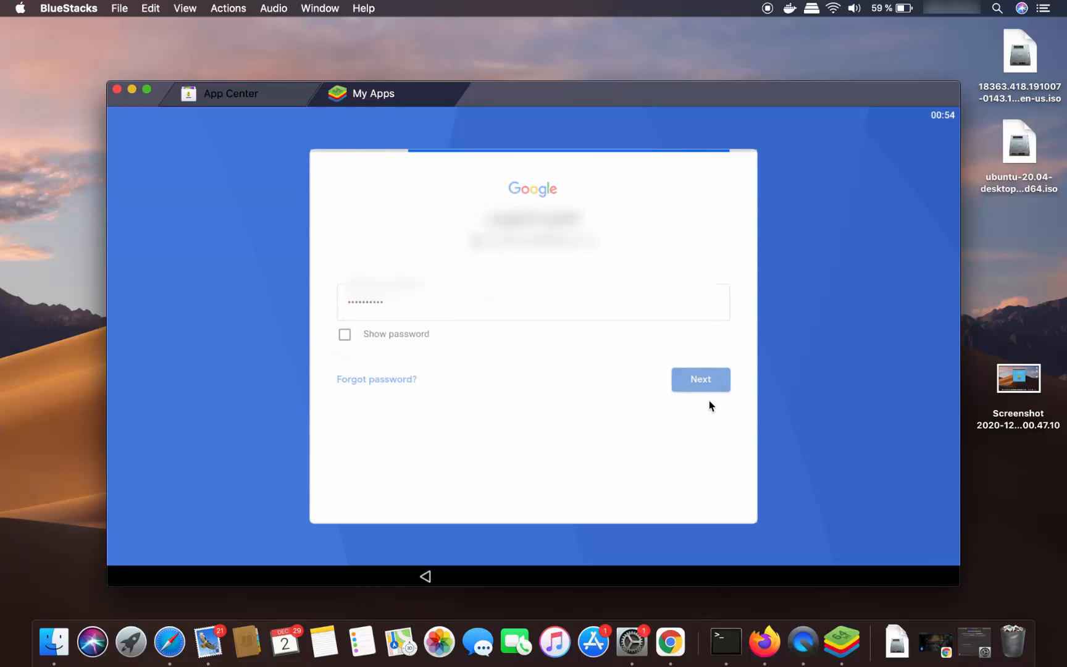
left_click(700, 379)
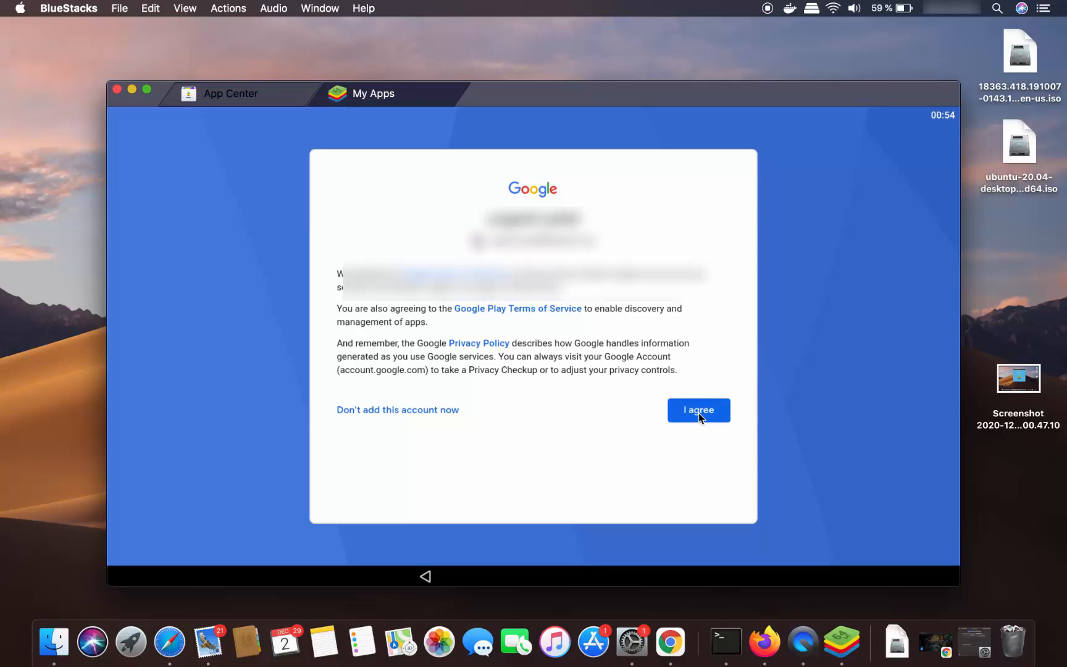
left_click(698, 410)
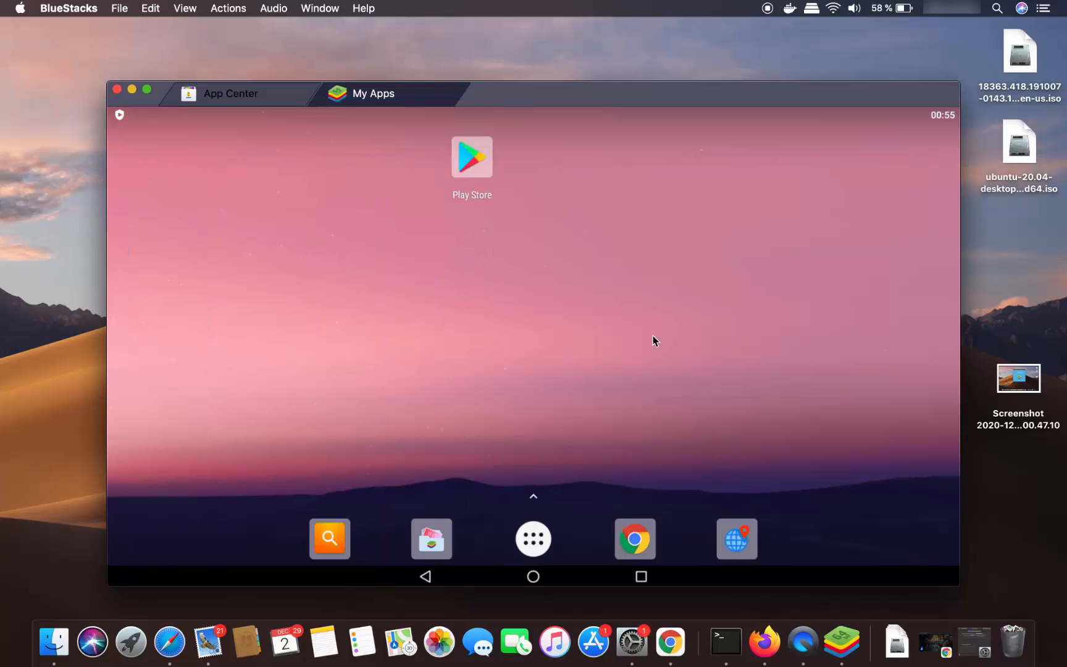
mouse_move(595, 322)
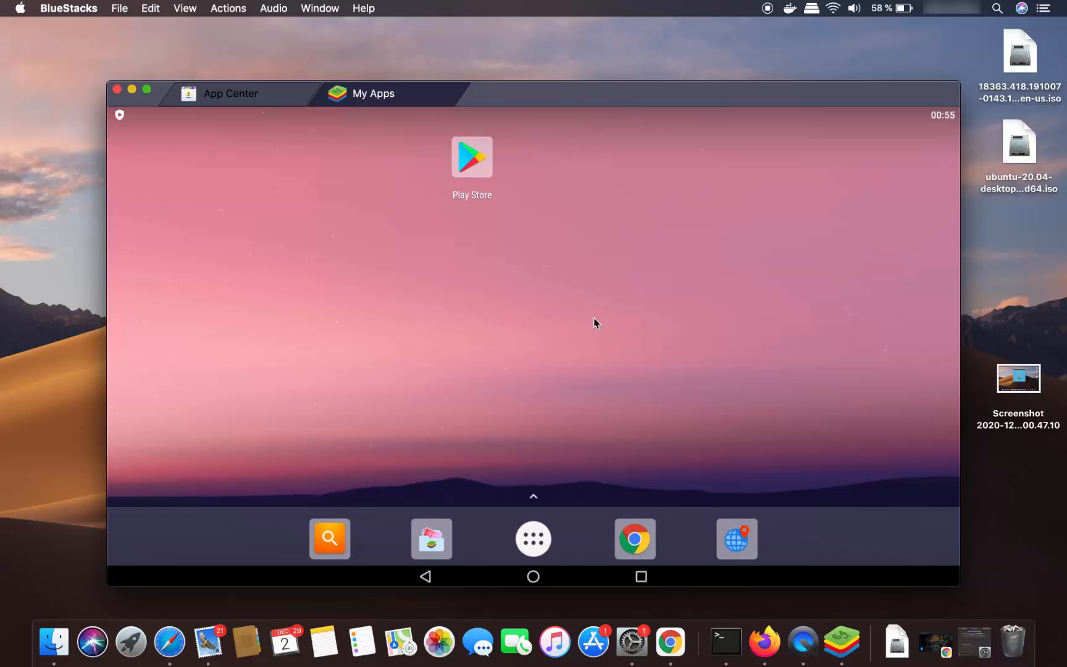
mouse_move(591, 334)
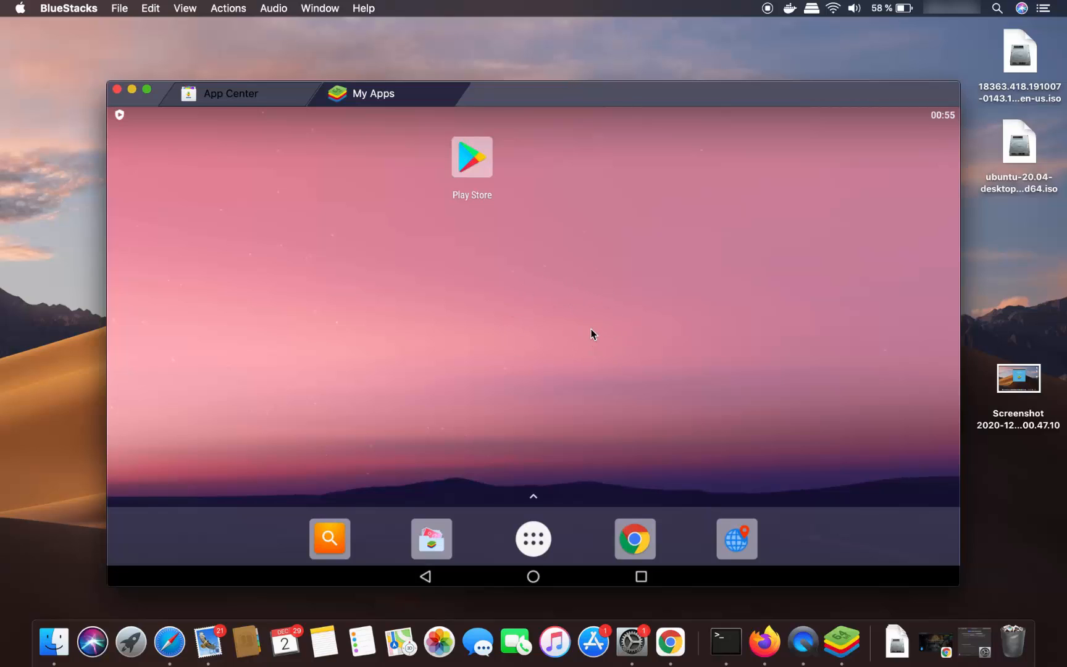
mouse_move(591, 347)
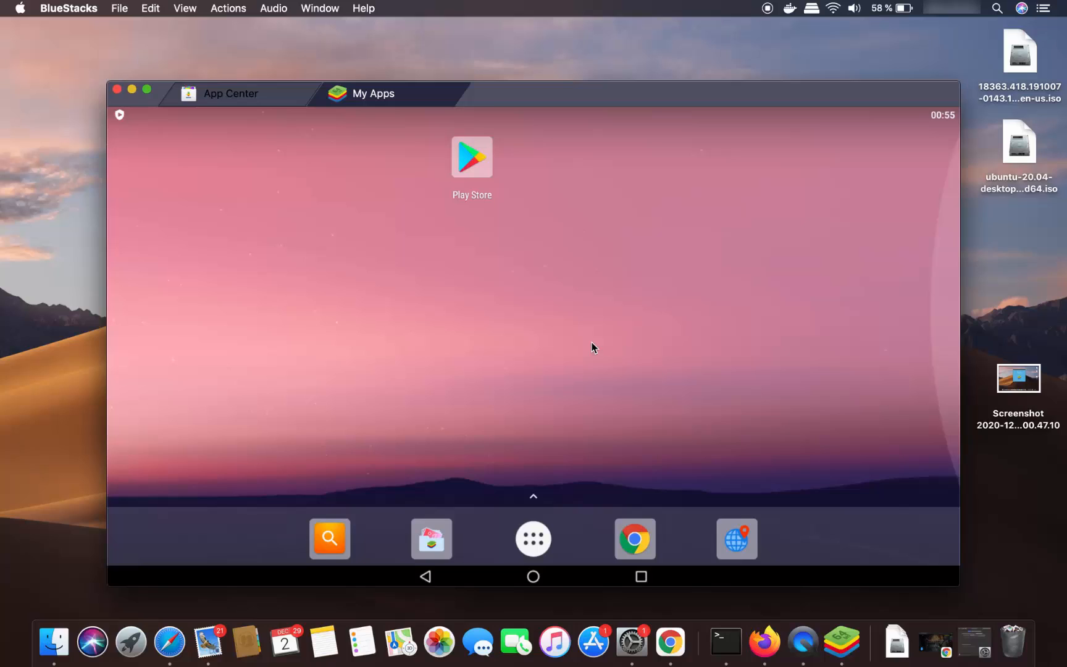
mouse_move(583, 479)
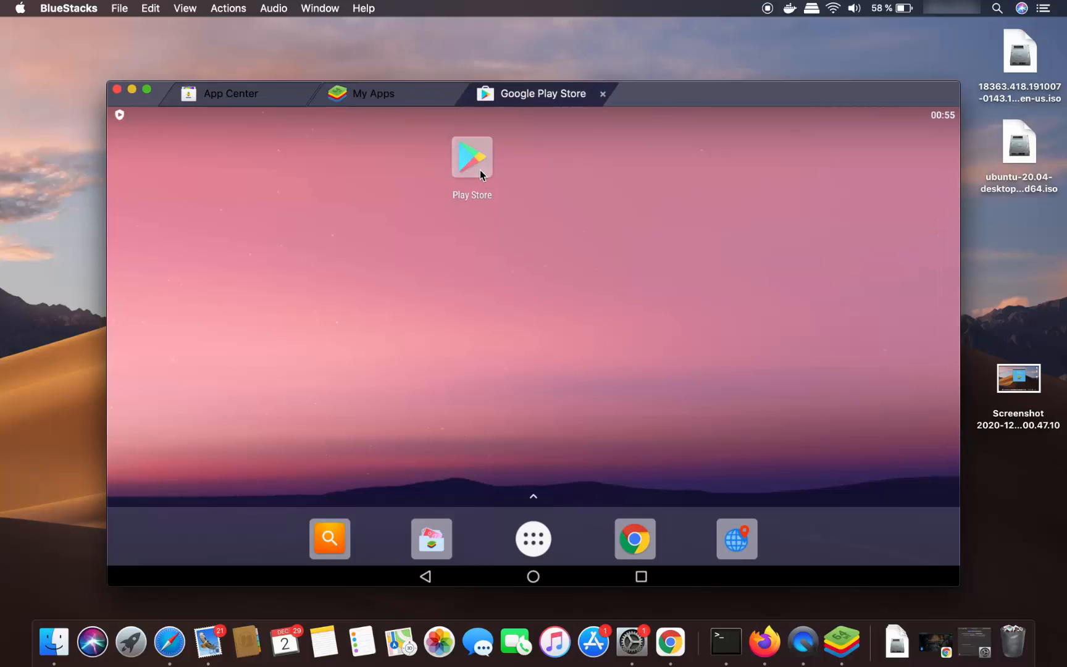
- Launch Google Play Store, then Chrome from the dock, reaching Chrome's new-tab page
double_click(471, 156)
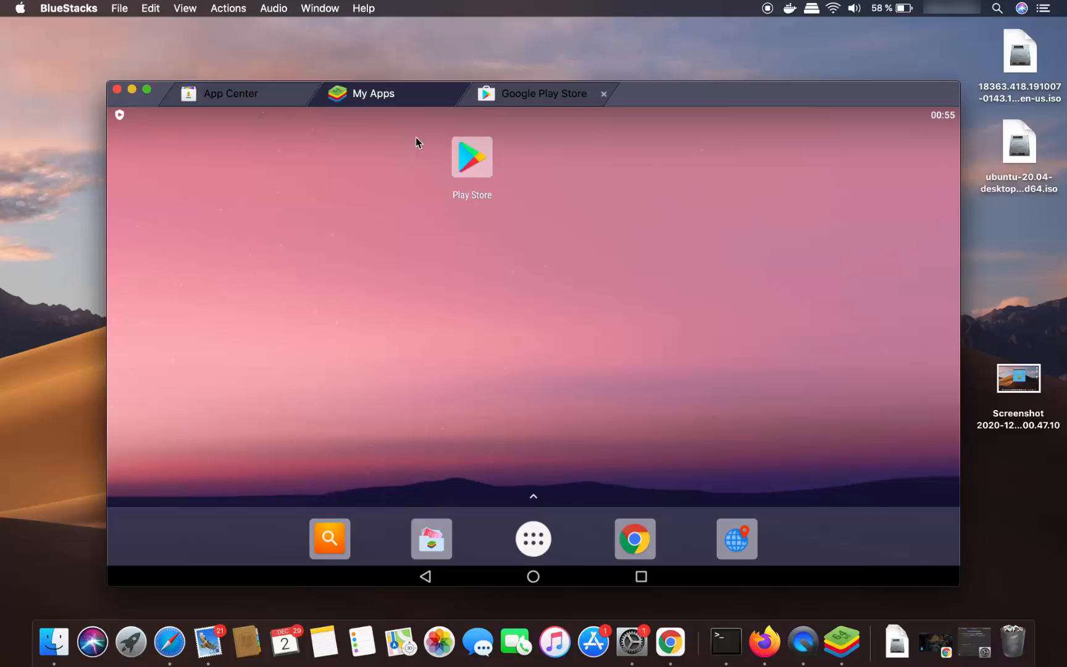
left_click(633, 539)
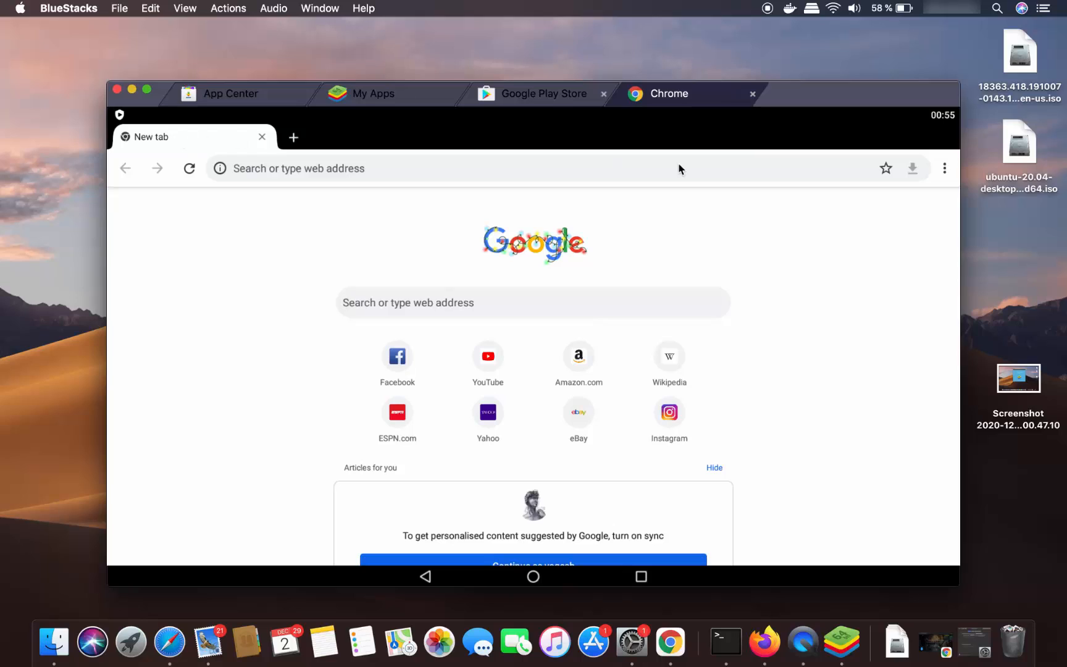
- Close Chrome's blank New tab and go back to the My Apps home screen
left_click(262, 137)
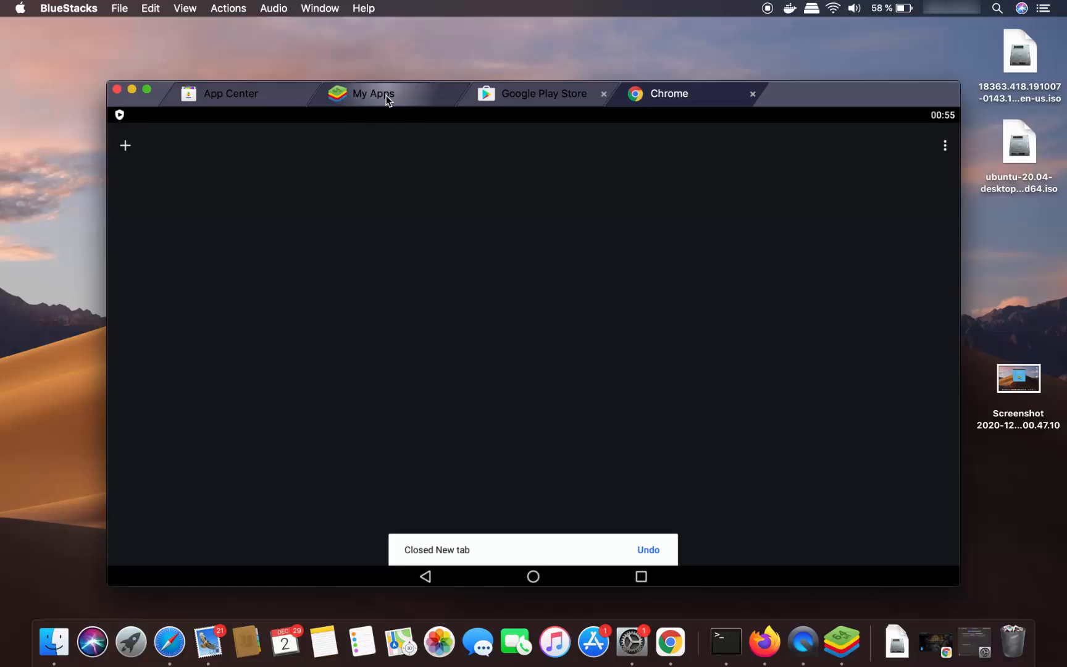
left_click(372, 93)
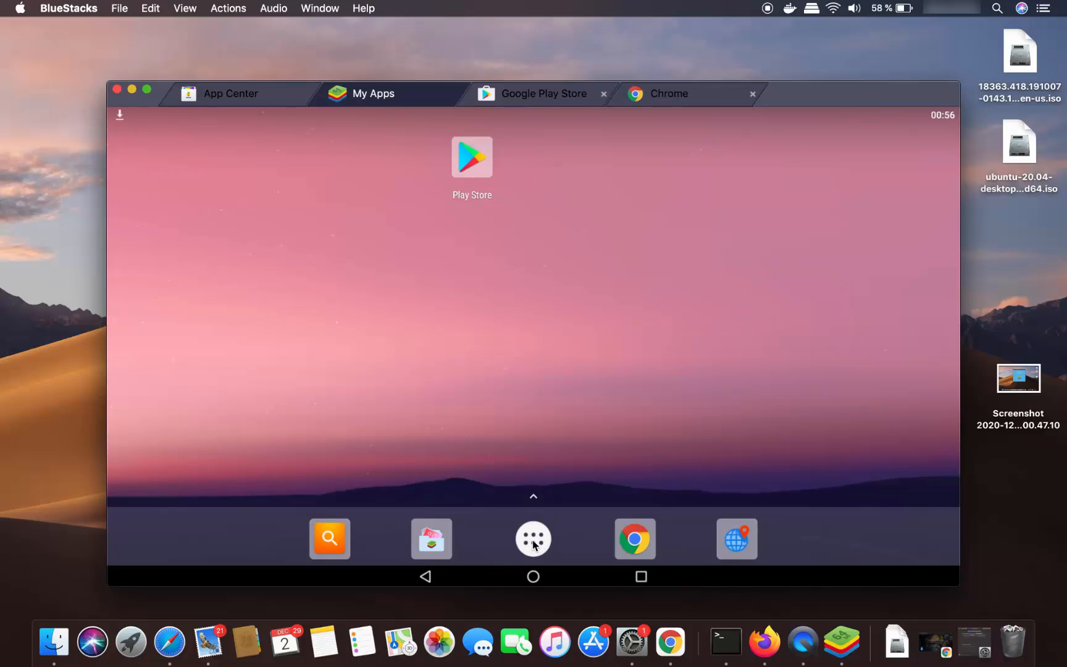
- Open the all-apps drawer showing Calculator, Camera, Chrome, Play Store and Settings
left_click(533, 538)
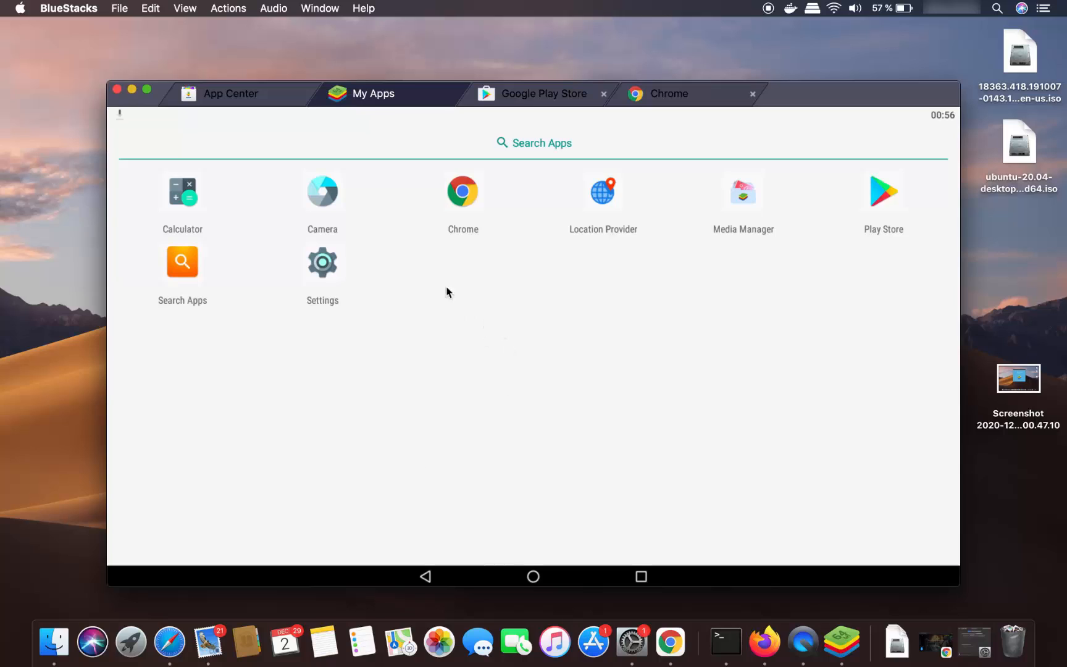
mouse_move(655, 286)
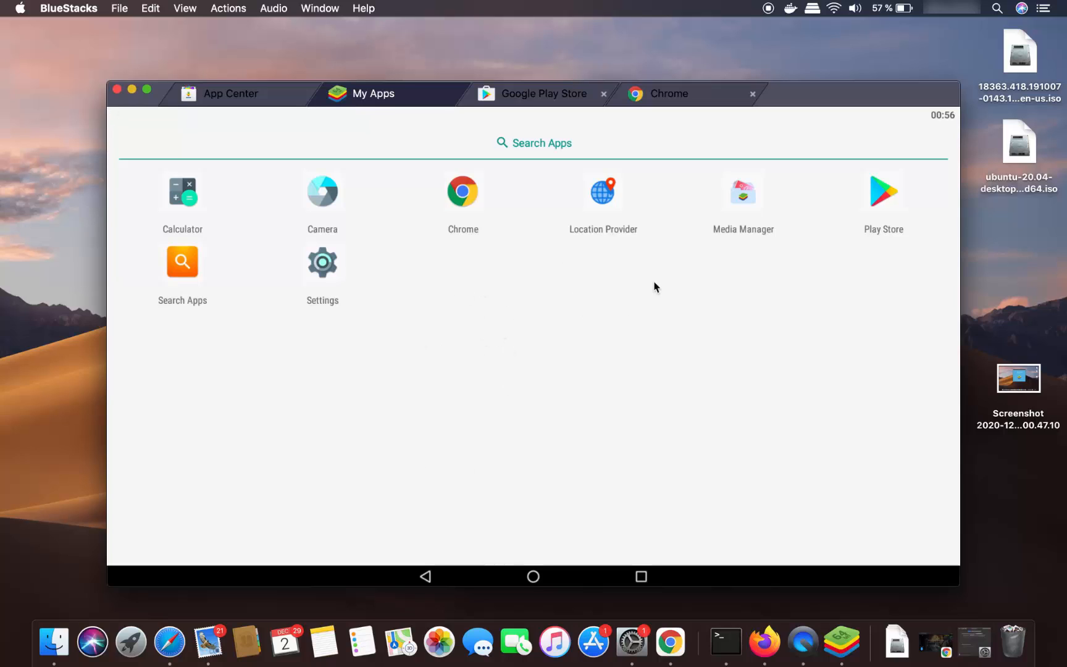
mouse_move(606, 251)
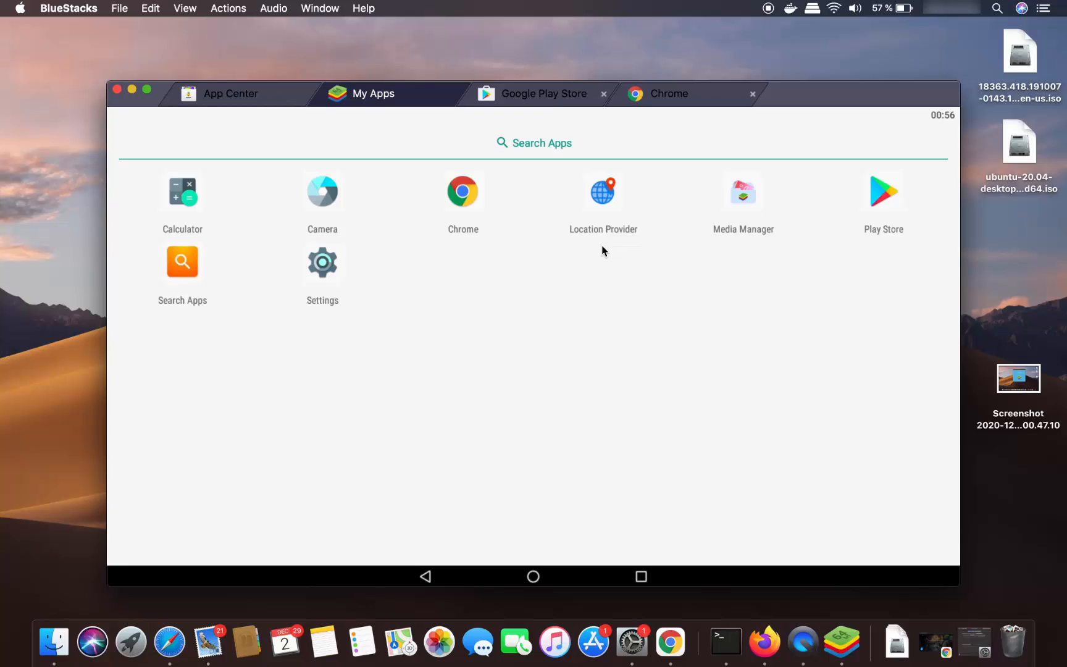
mouse_move(523, 305)
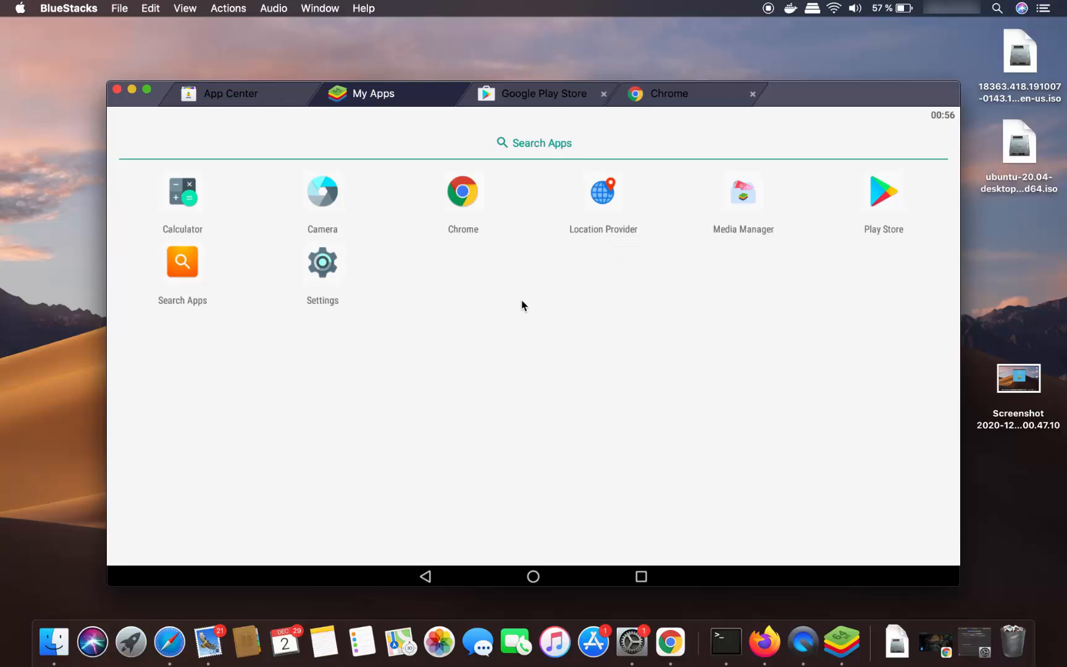